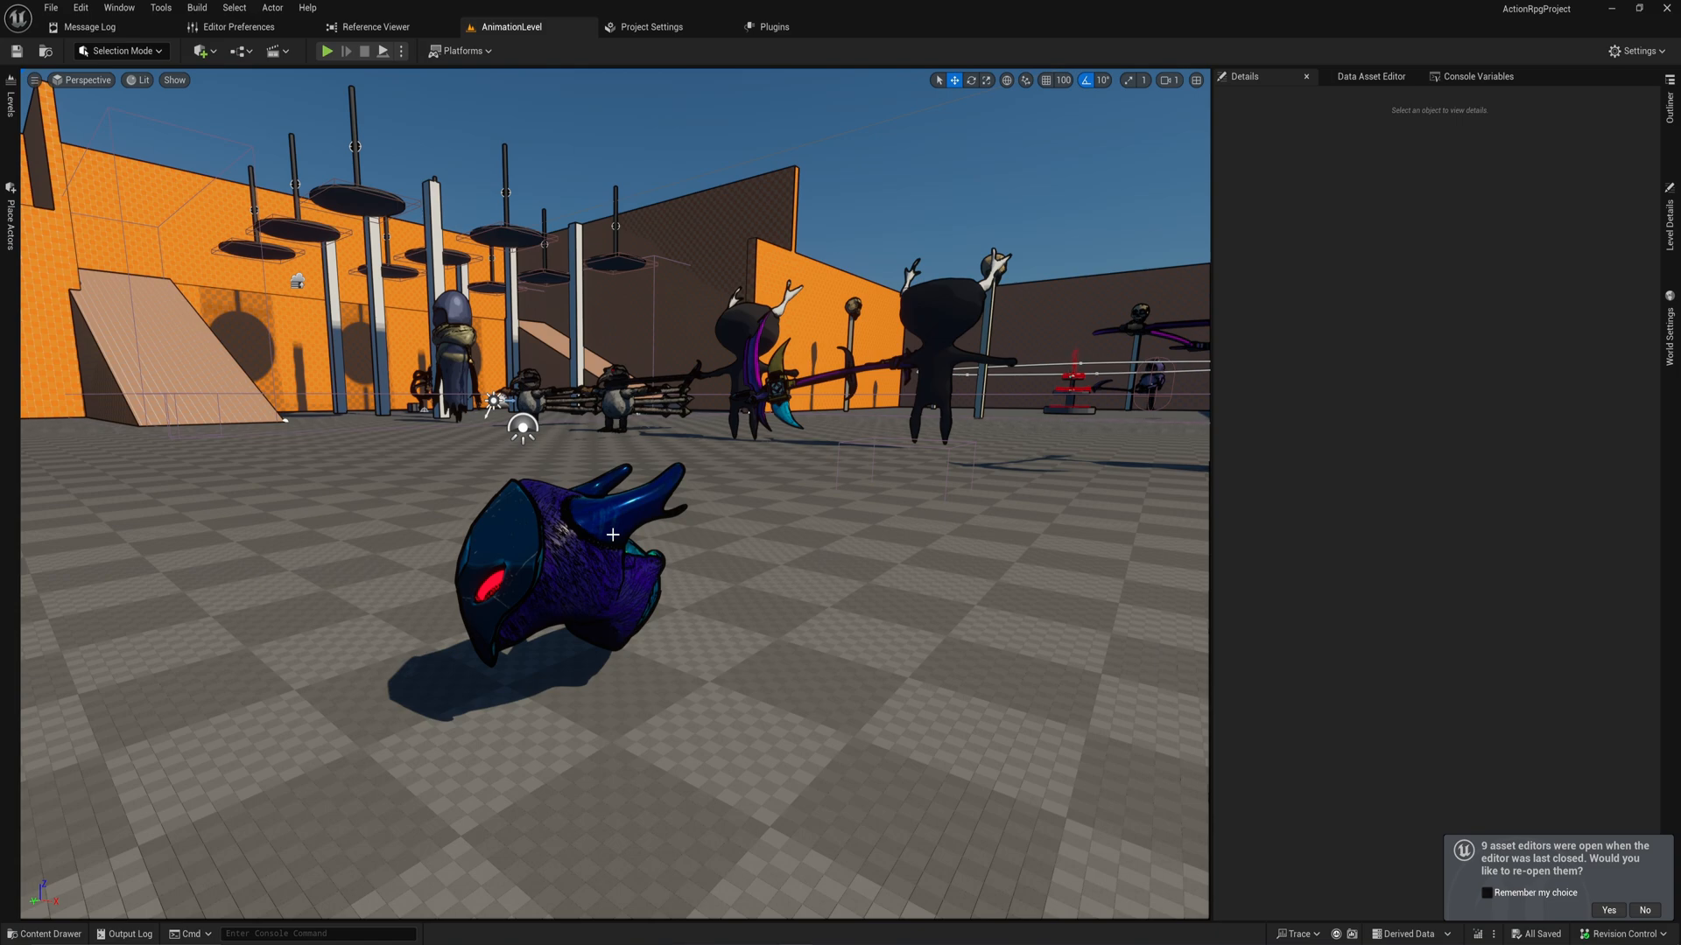
Browse to the Spirit enemy's asset folder under Content/3Dmodels/characters/Enemies.
{"action": "left_click", "coordinate": [557, 579]}
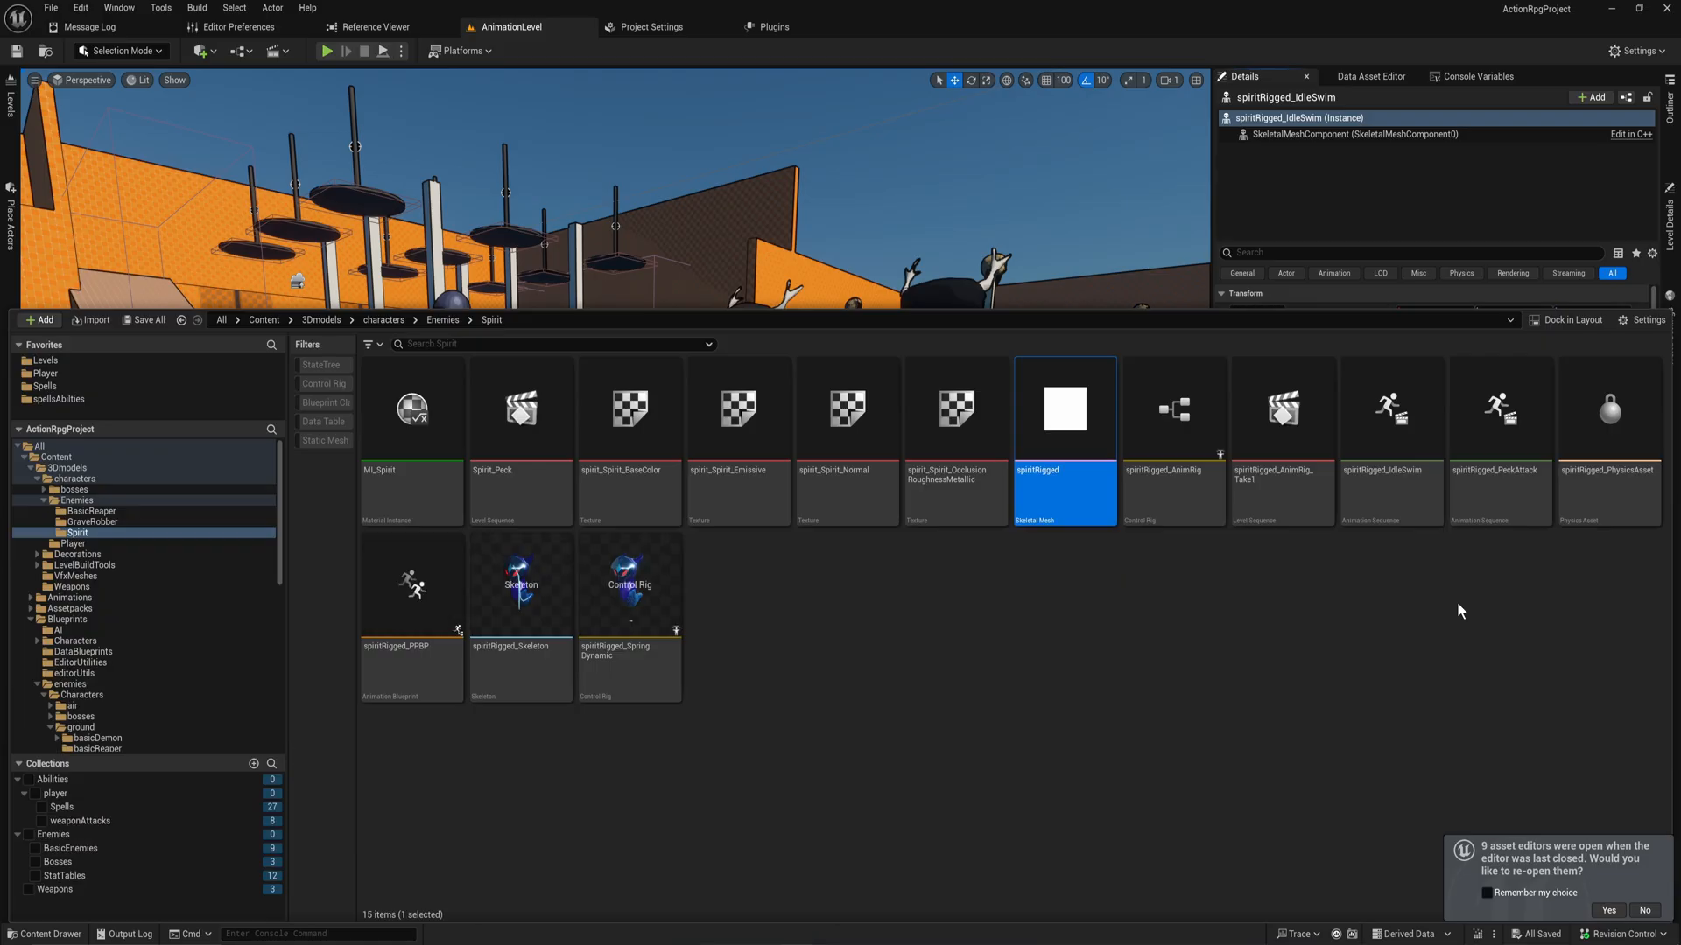
{"action": "mouse_move", "coordinate": [1056, 504]}
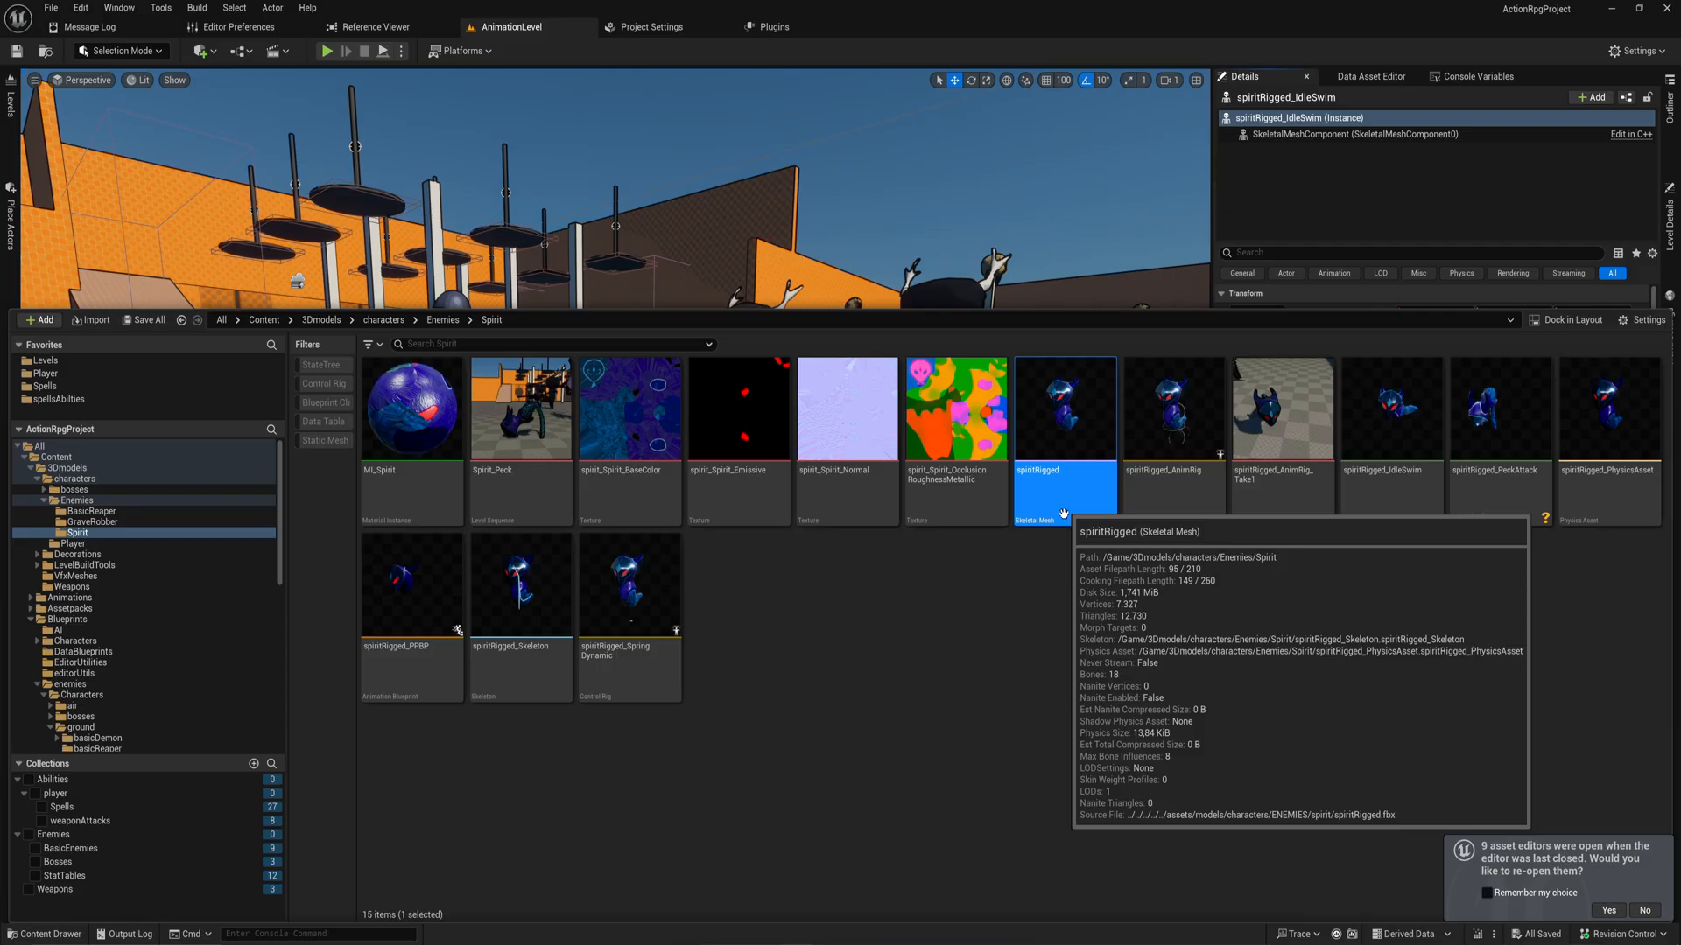
{"action": "mouse_move", "coordinate": [1076, 551]}
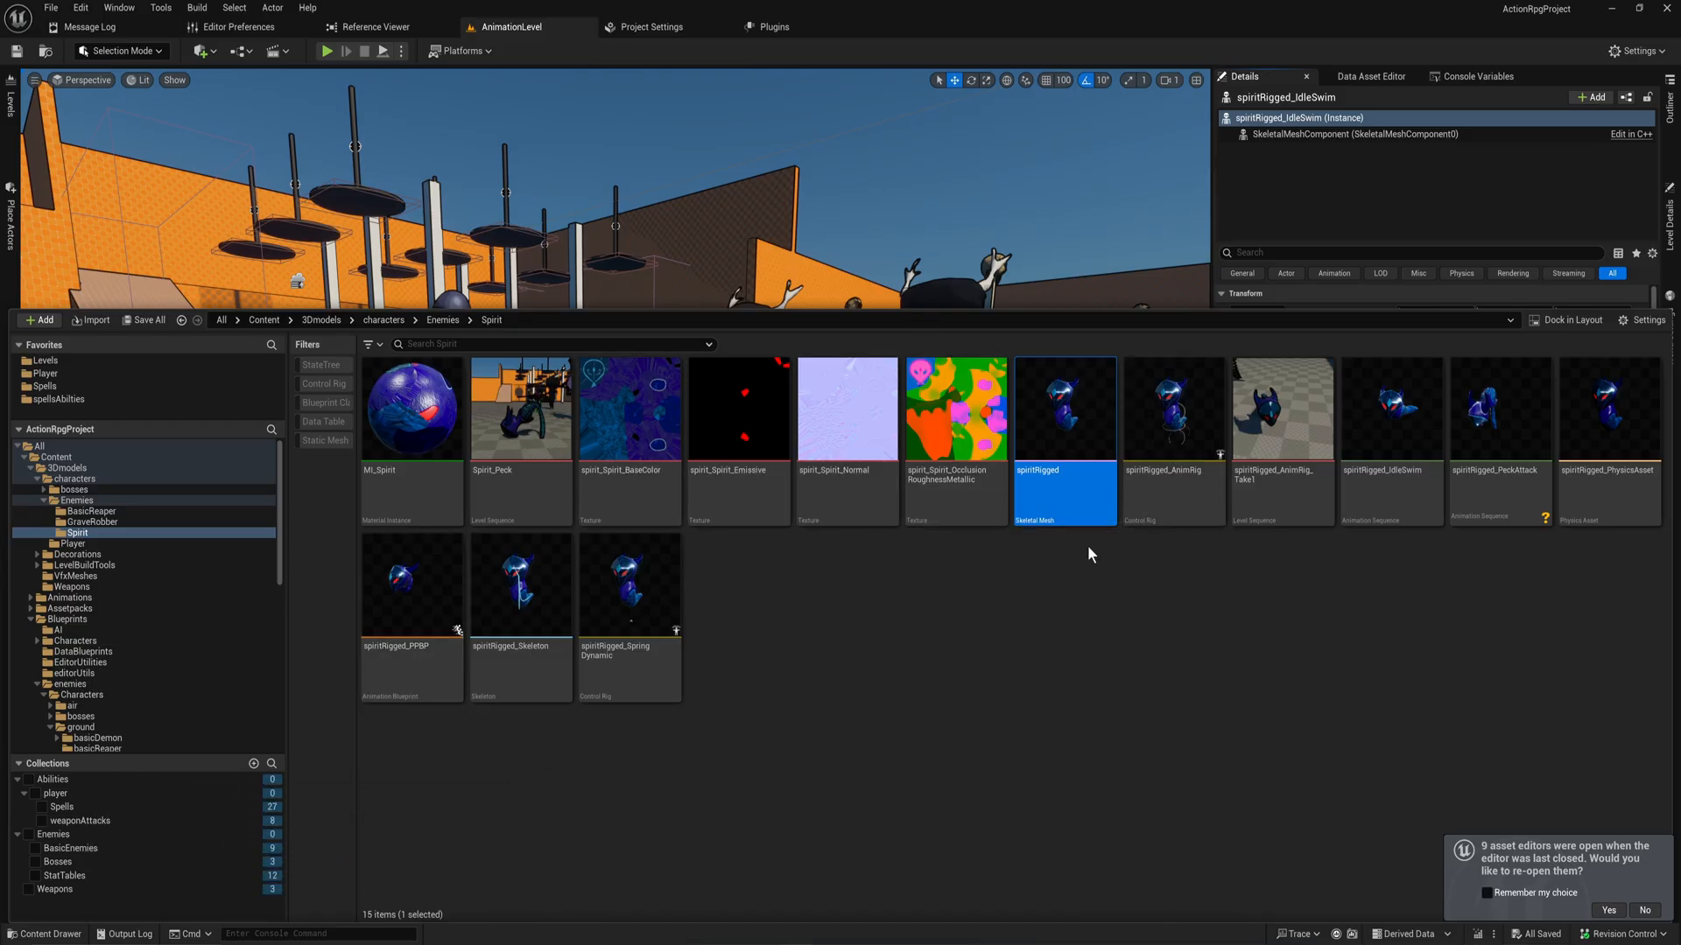
Select every asset in the Spirit folder and reveal its Asset Actions including Migrate.
{"action": "left_click", "coordinate": [520, 408]}
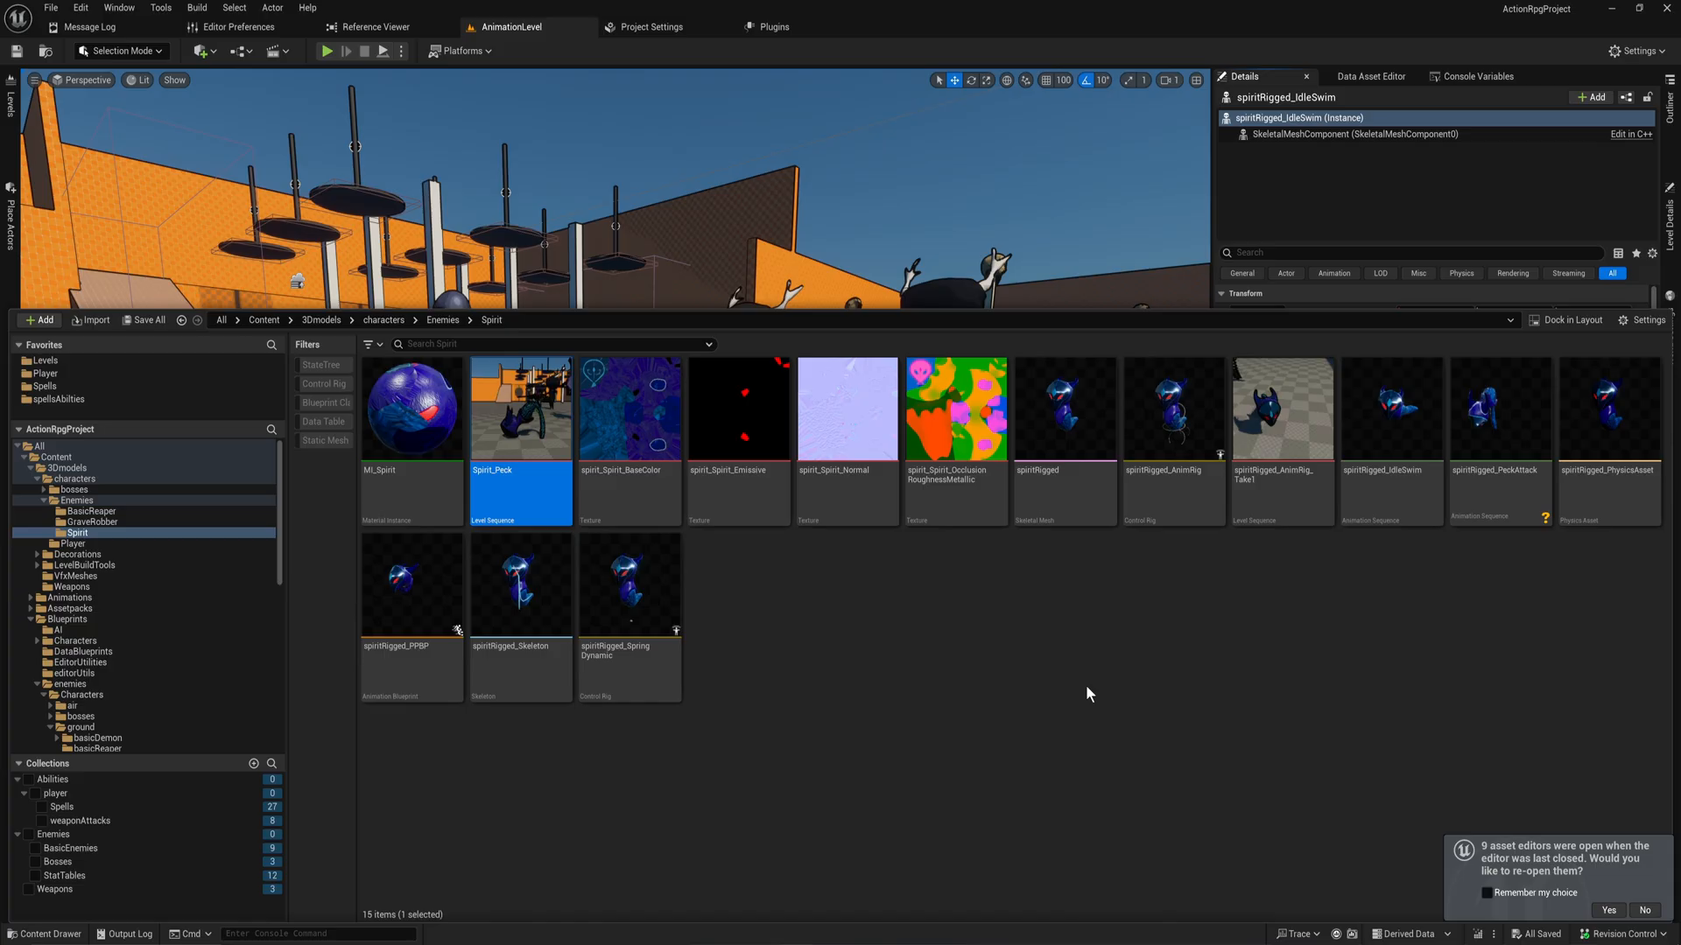
{"action": "key", "text": "ctrl+a"}
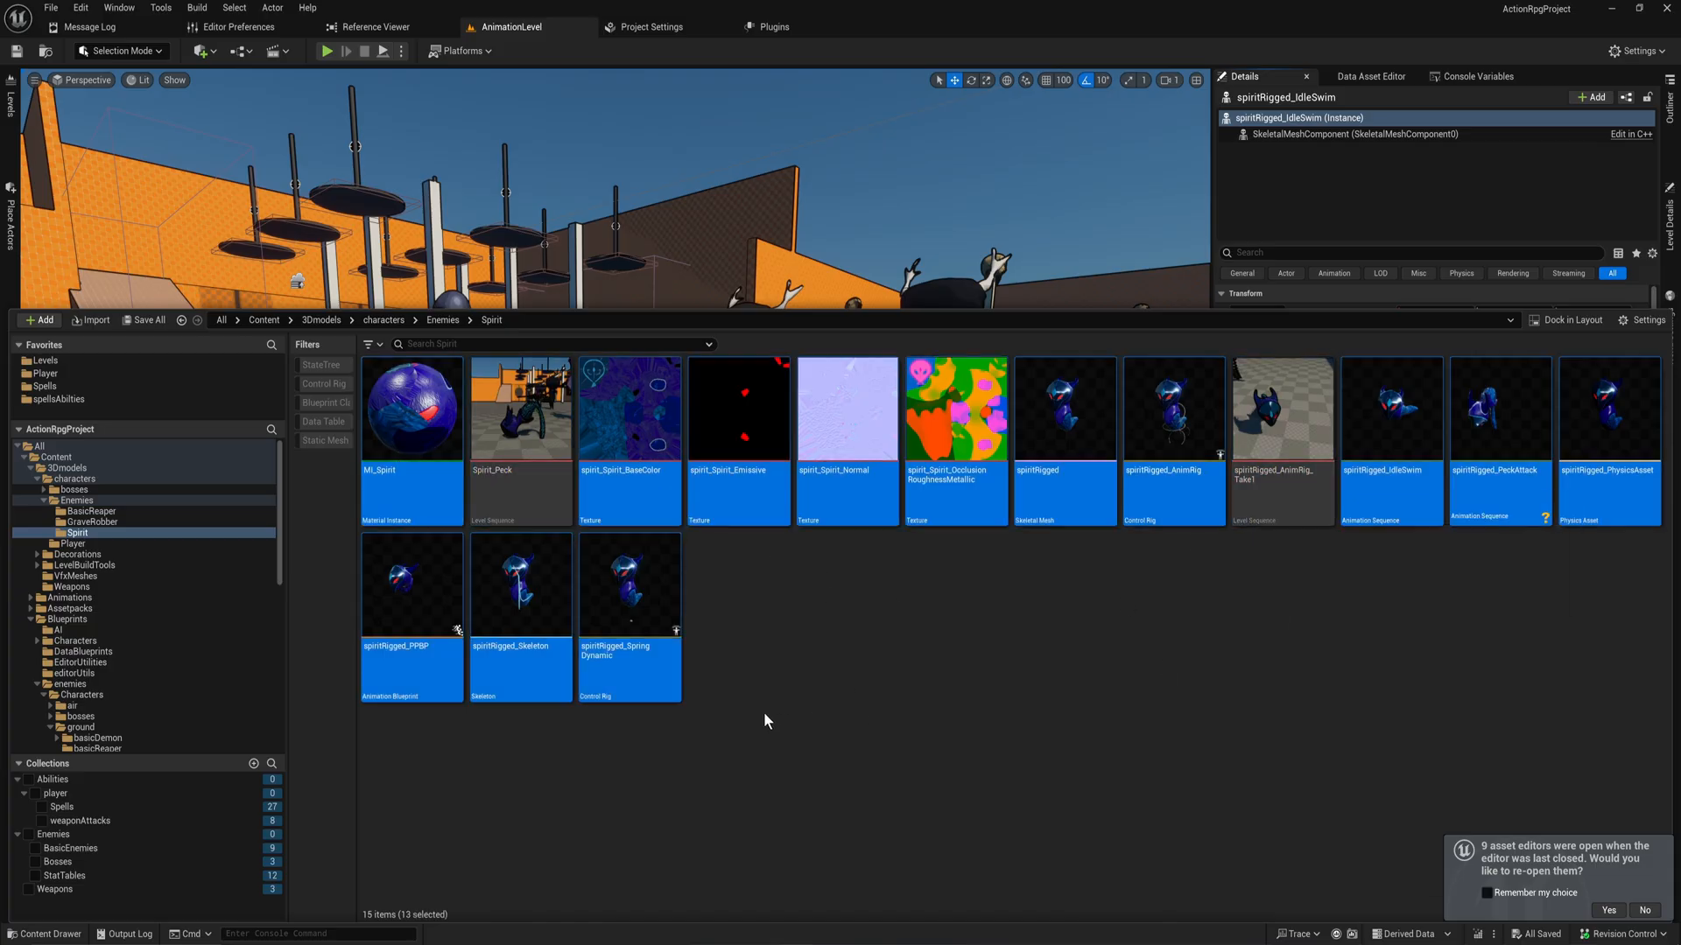
{"action": "mouse_move", "coordinate": [627, 585]}
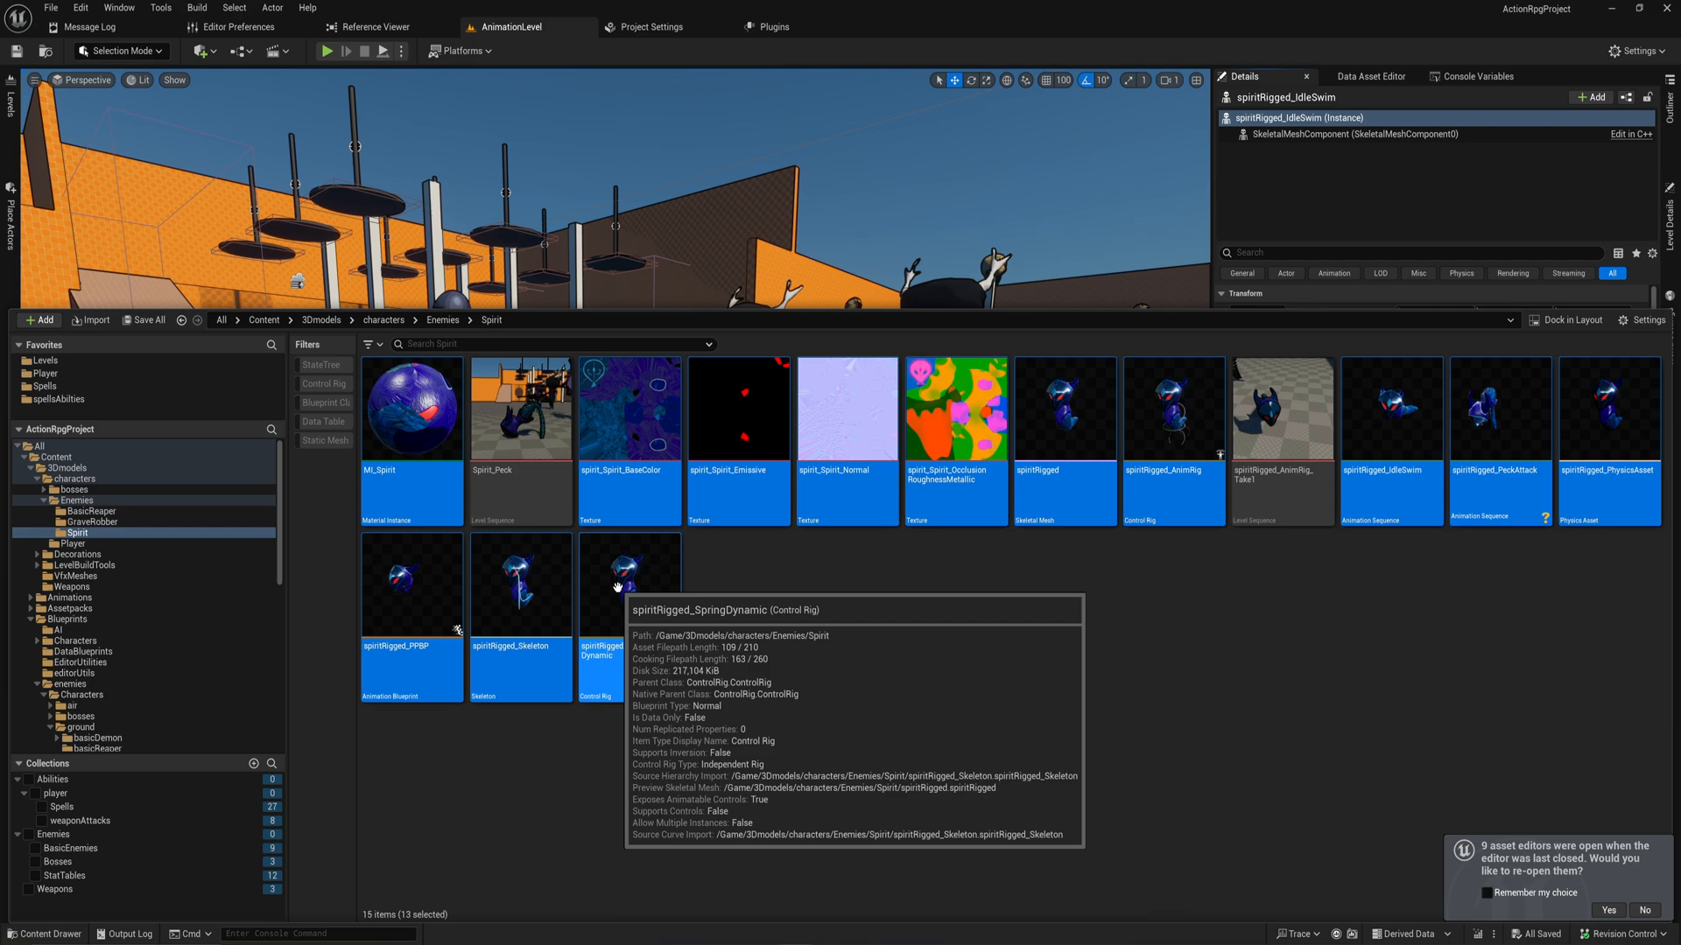
{"action": "right_click", "coordinate": [628, 581]}
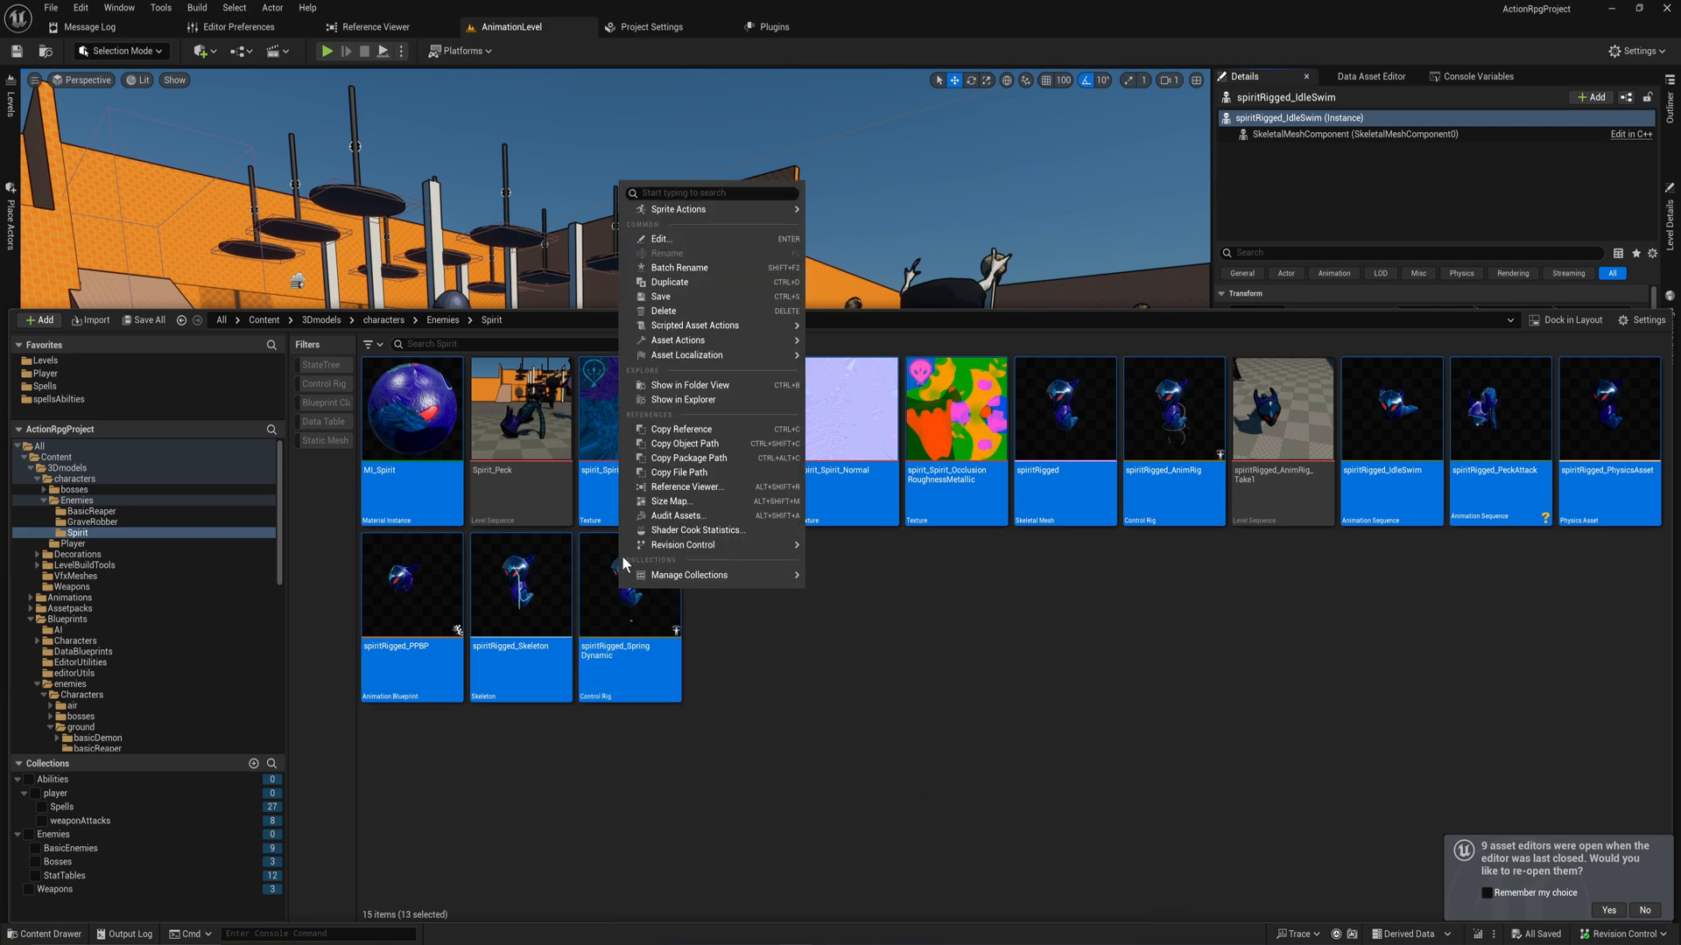
{"action": "left_click", "coordinate": [677, 339]}
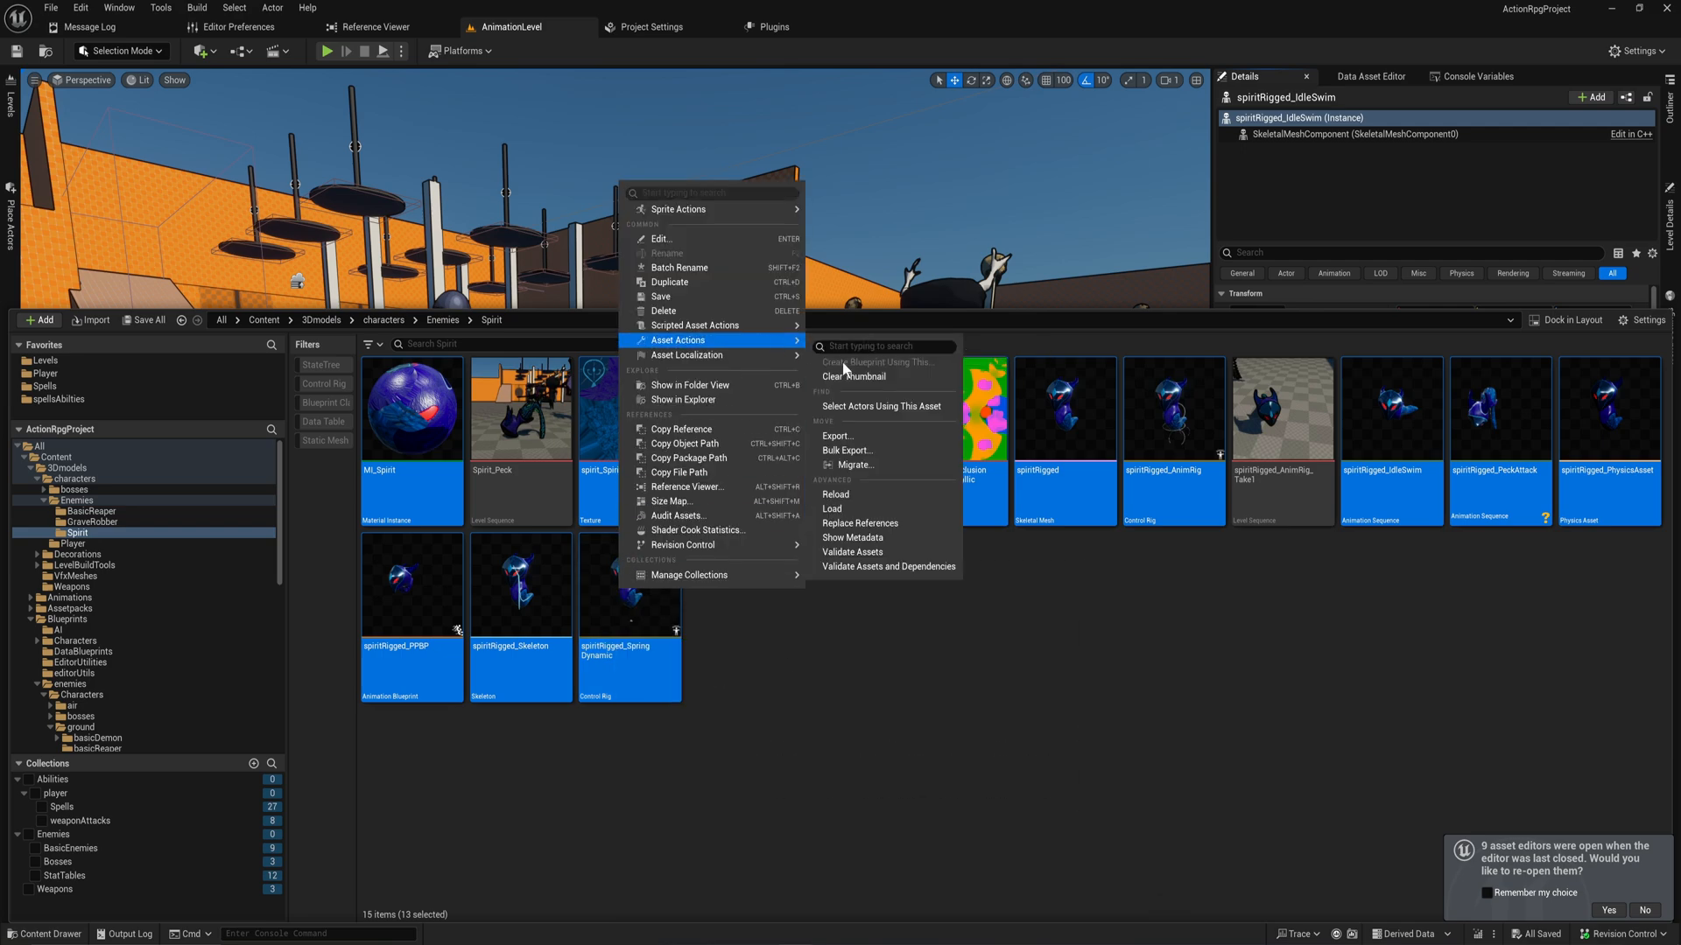
Migrate the selection, ticking the Spirit folder's assets in the Asset Report and confirming the list.
{"action": "left_click", "coordinate": [852, 464]}
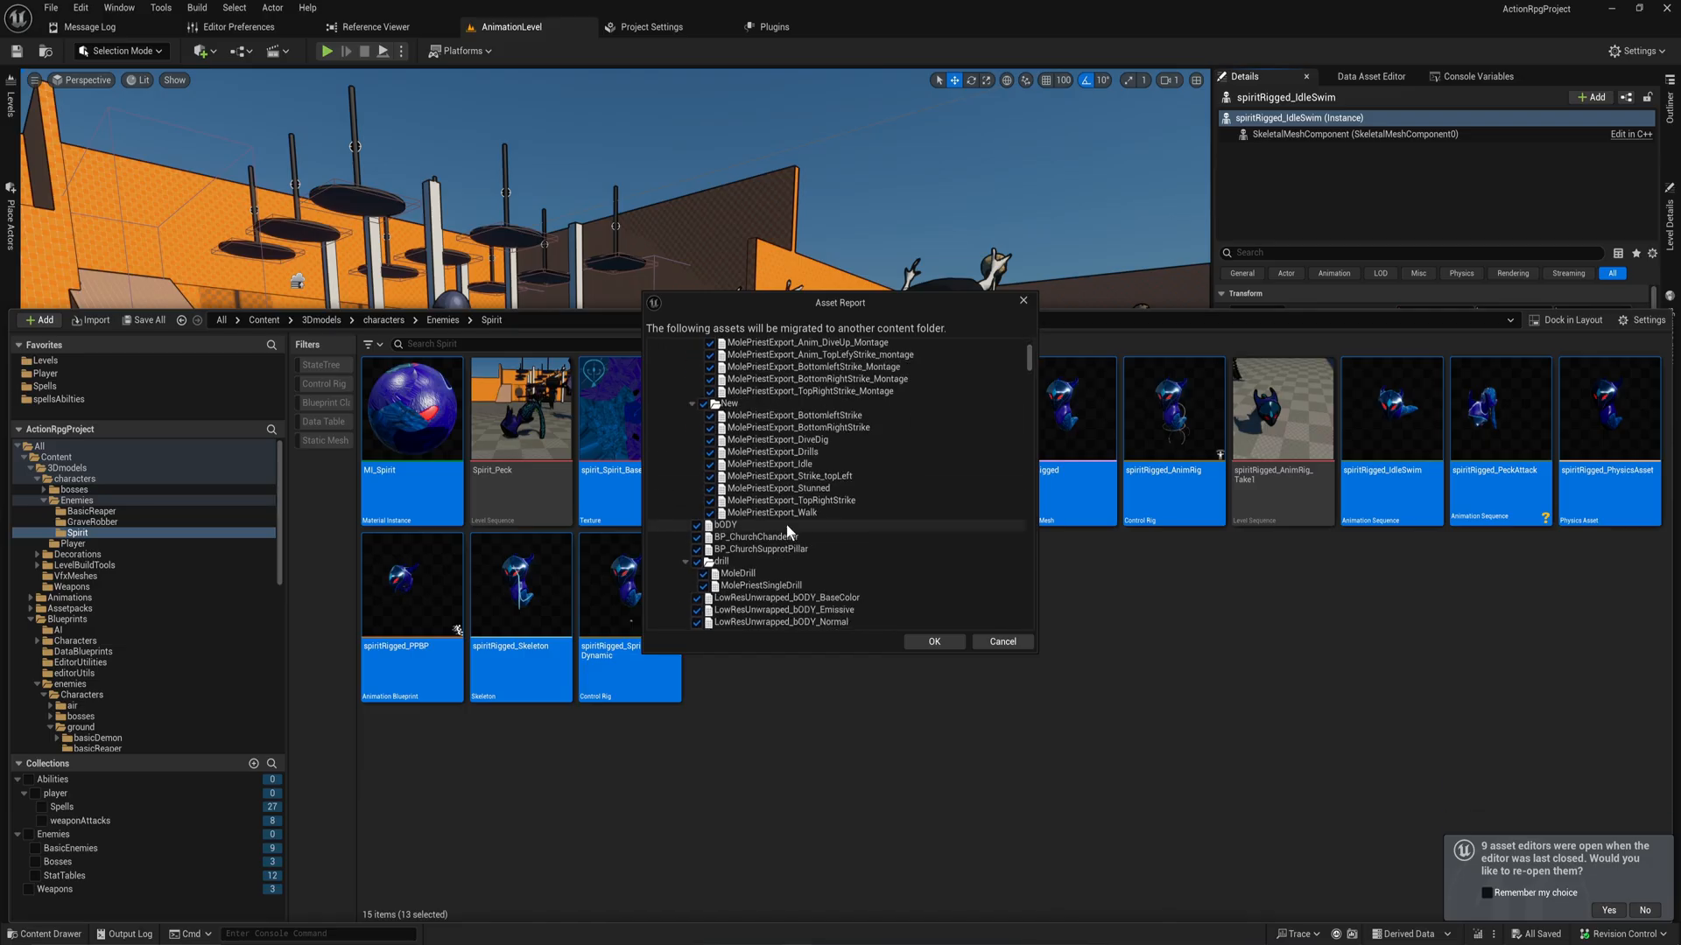
{"action": "scroll", "scroll_direction": "down", "scroll_amount": 3}
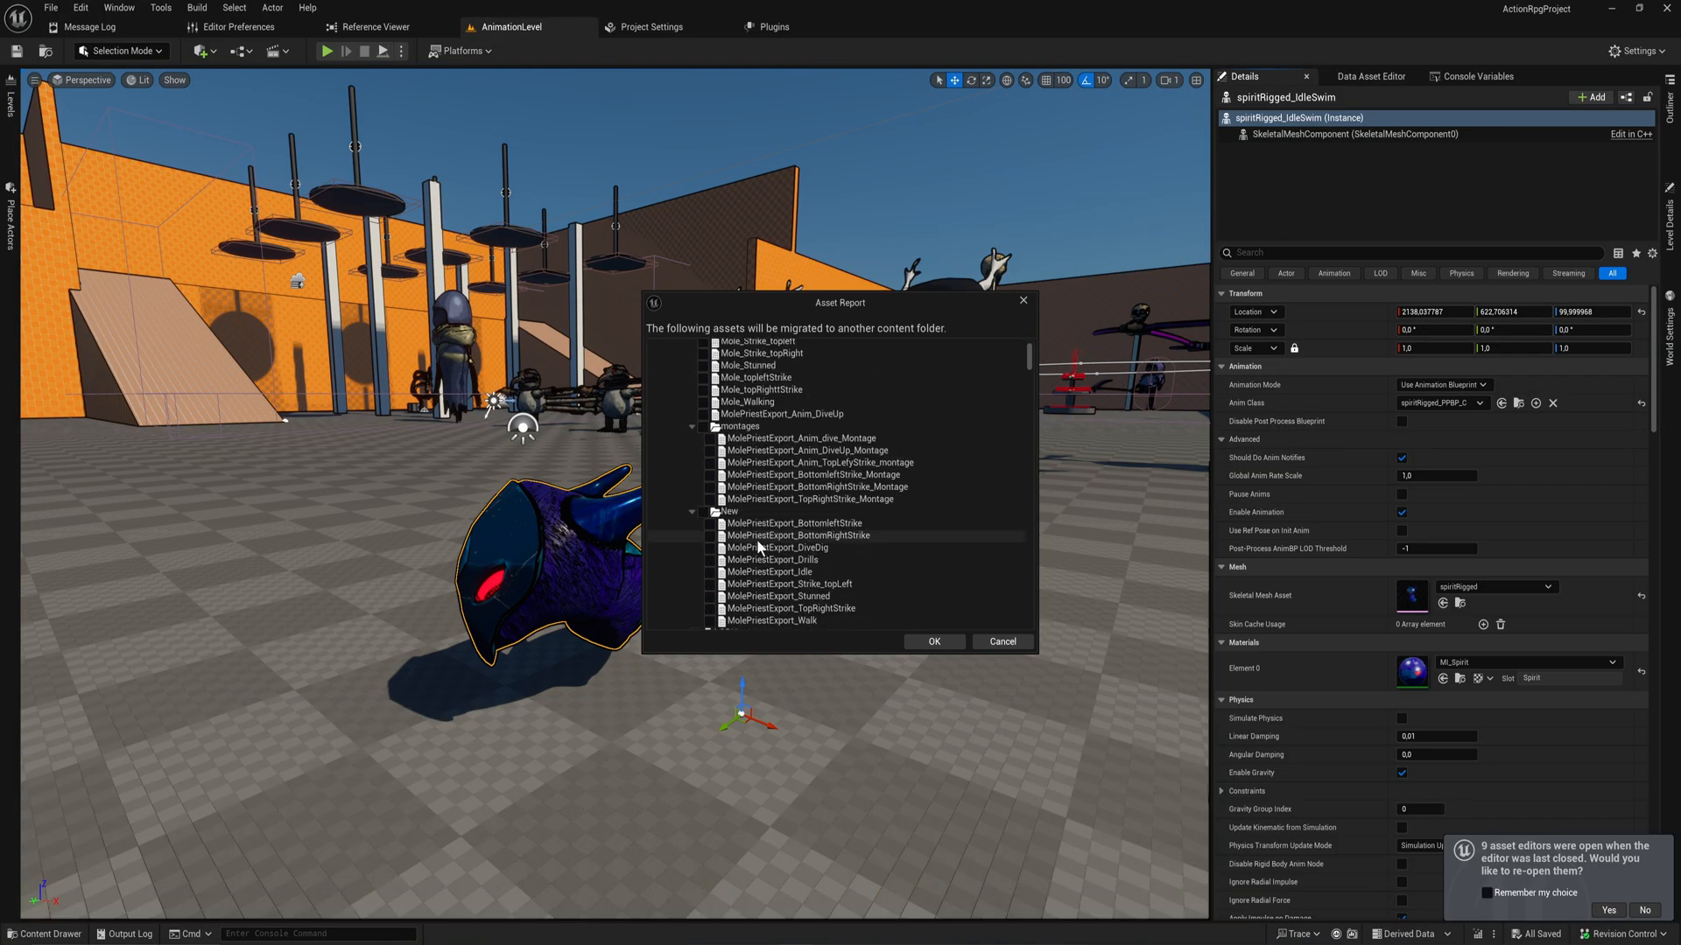
{"action": "scroll", "scroll_direction": "down", "scroll_amount": 3}
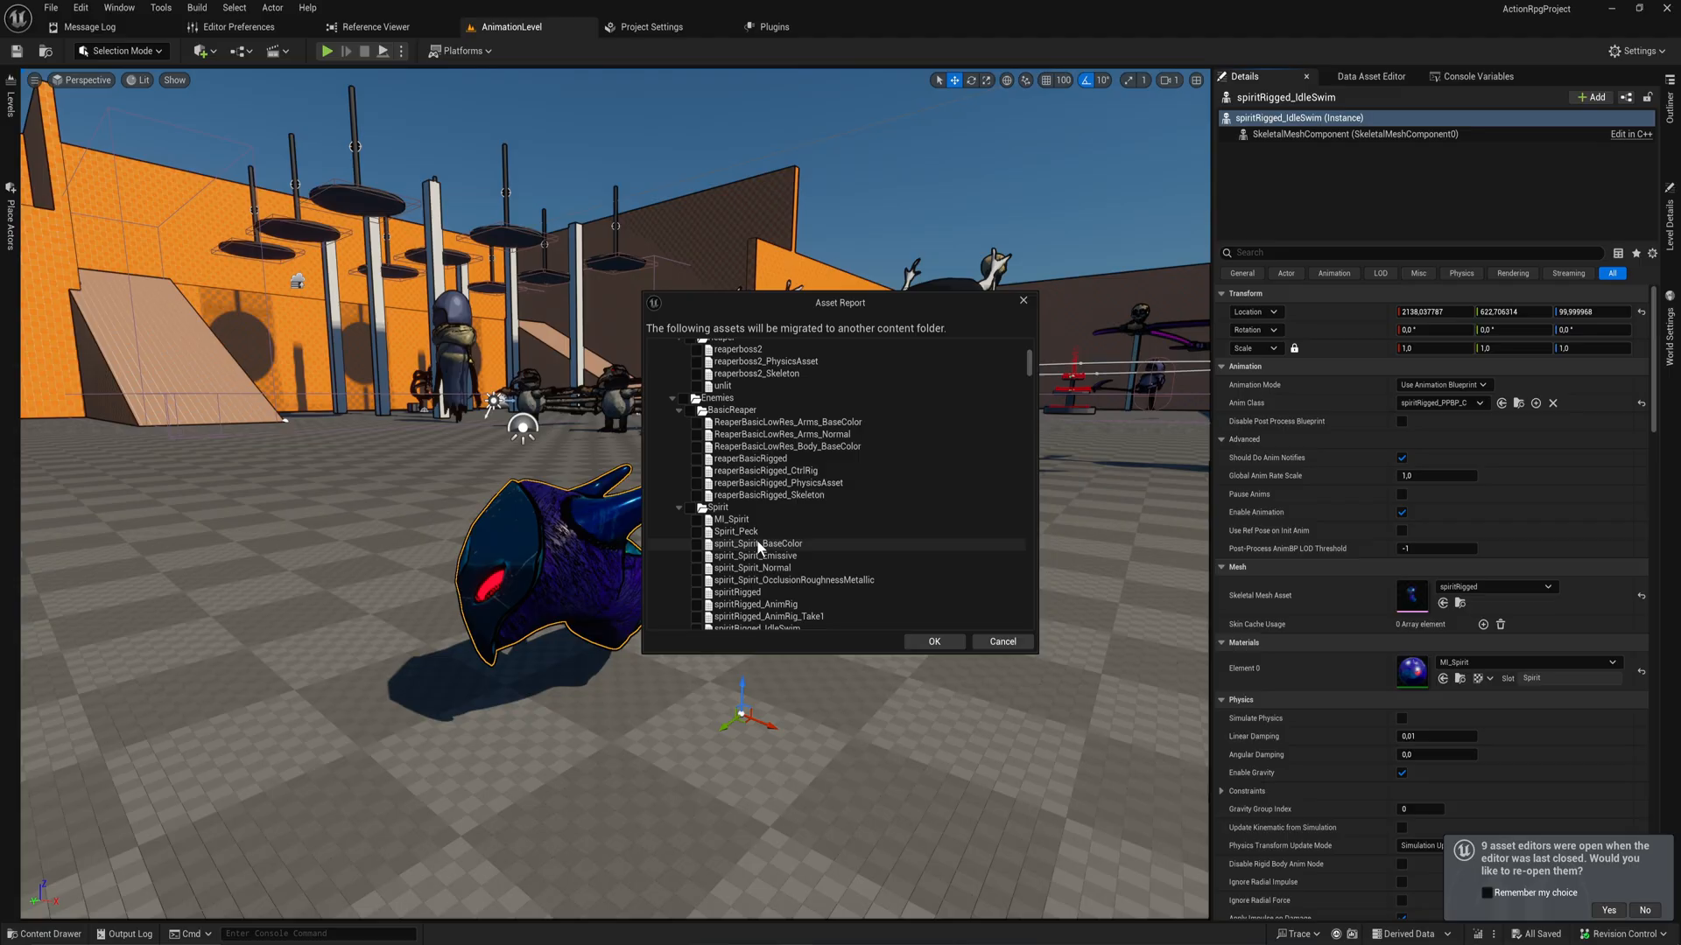
{"action": "scroll", "scroll_direction": "down", "scroll_amount": 3}
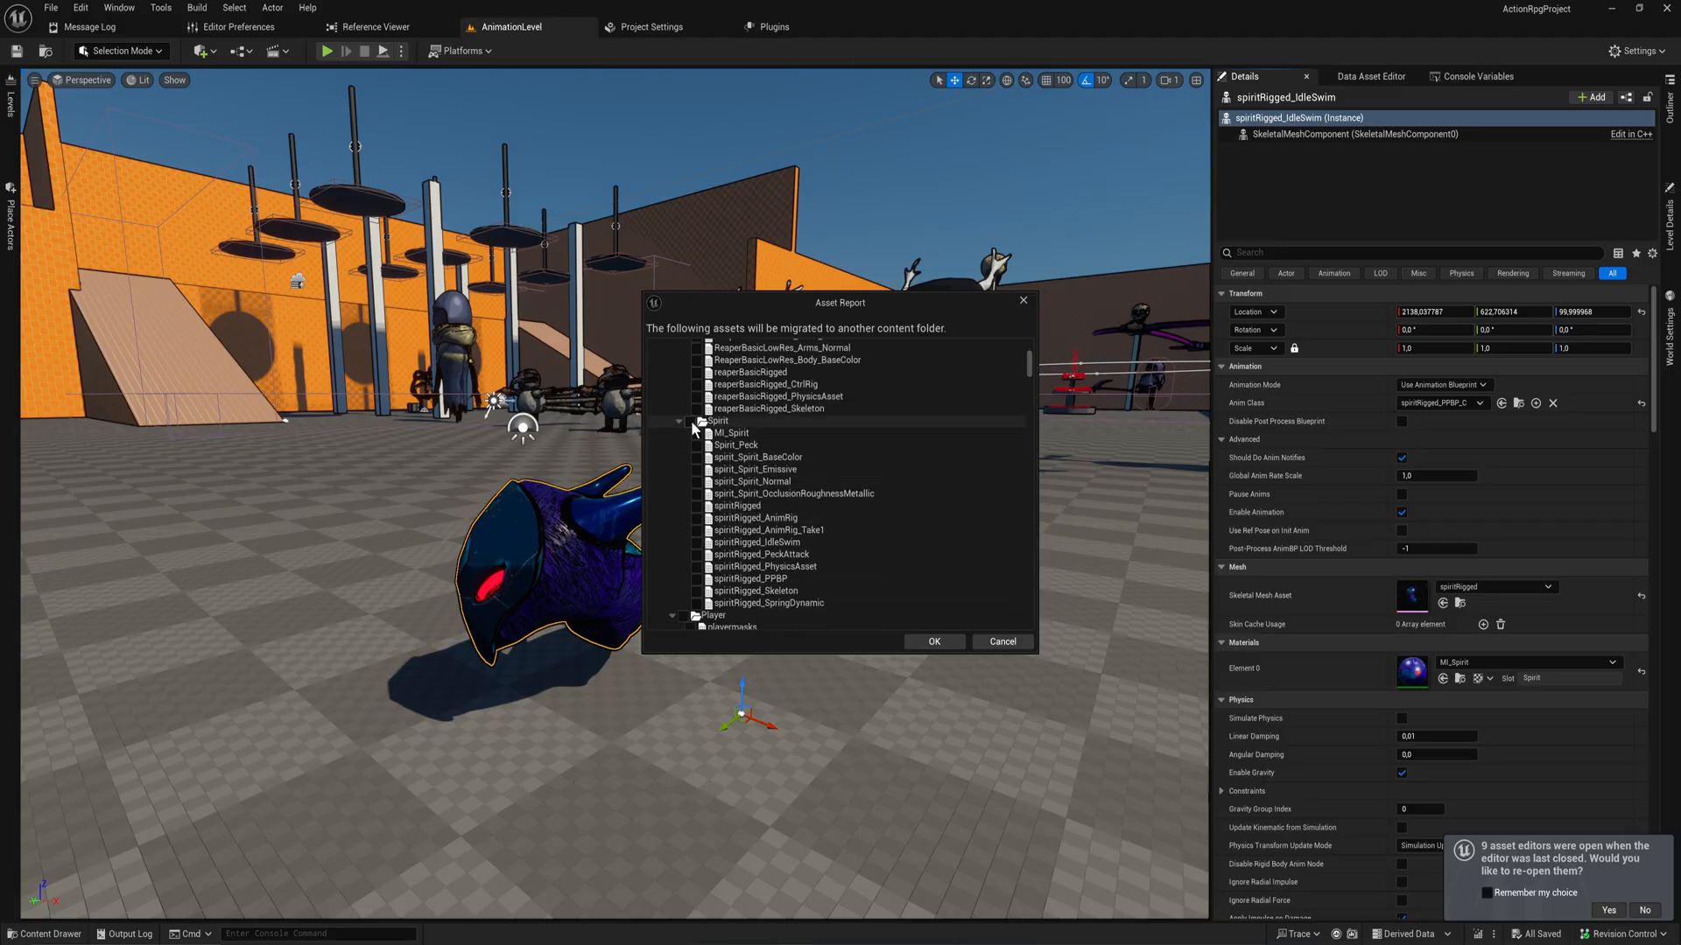
{"action": "left_click", "coordinate": [695, 422]}
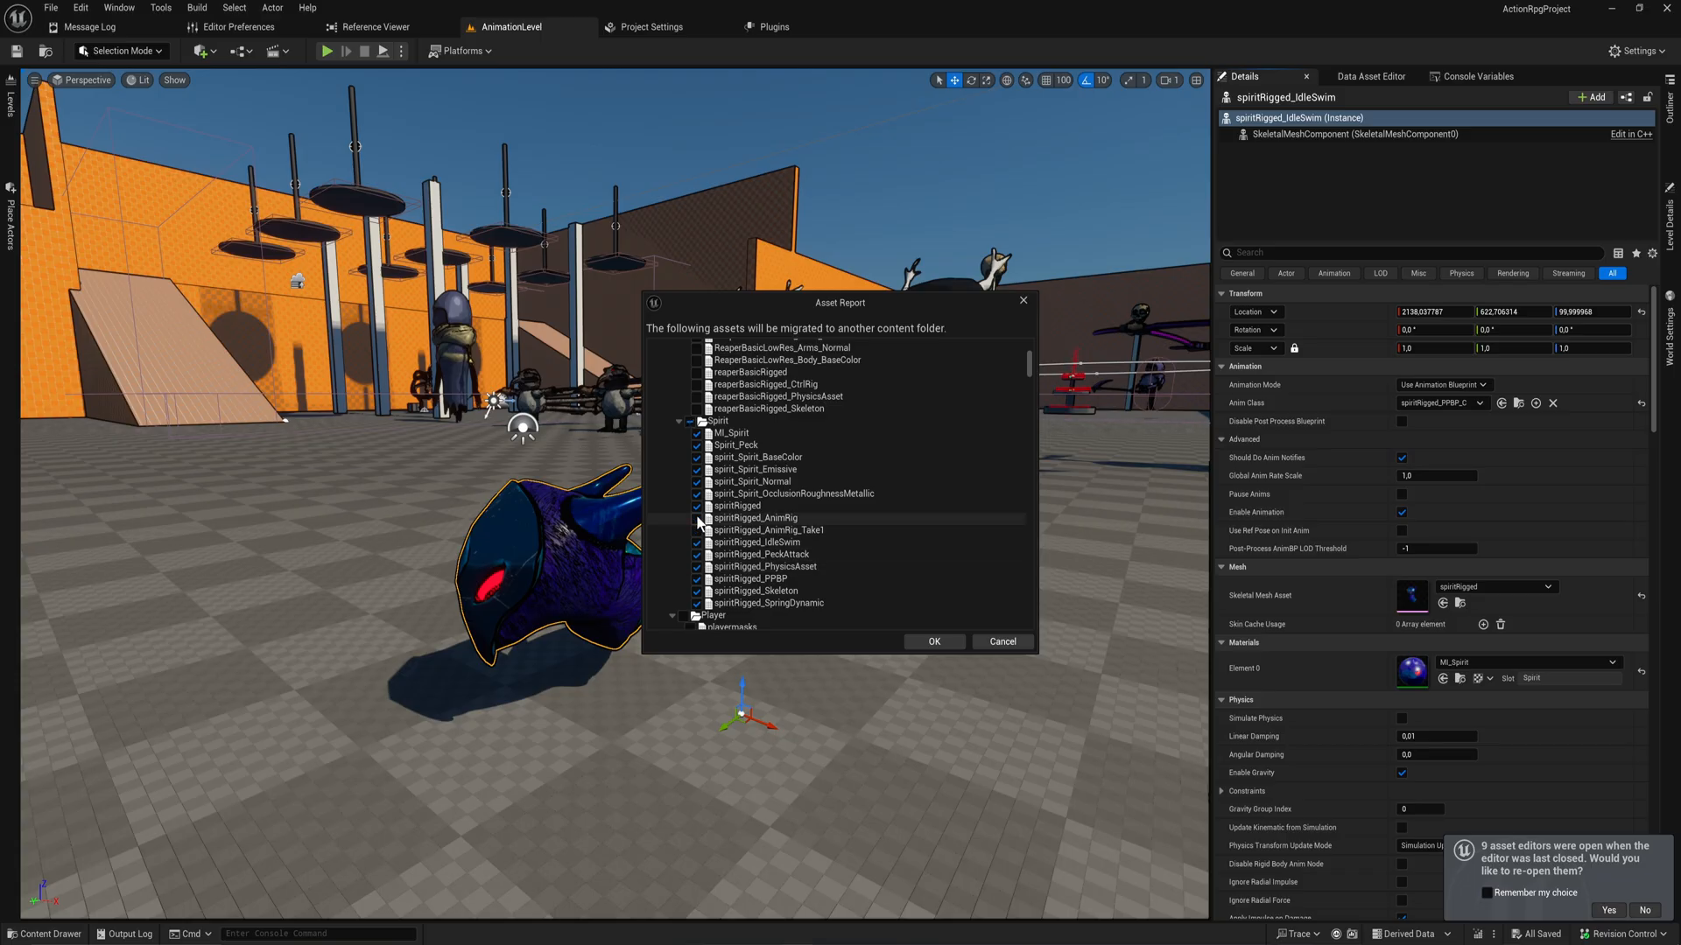
{"action": "left_click", "coordinate": [934, 641]}
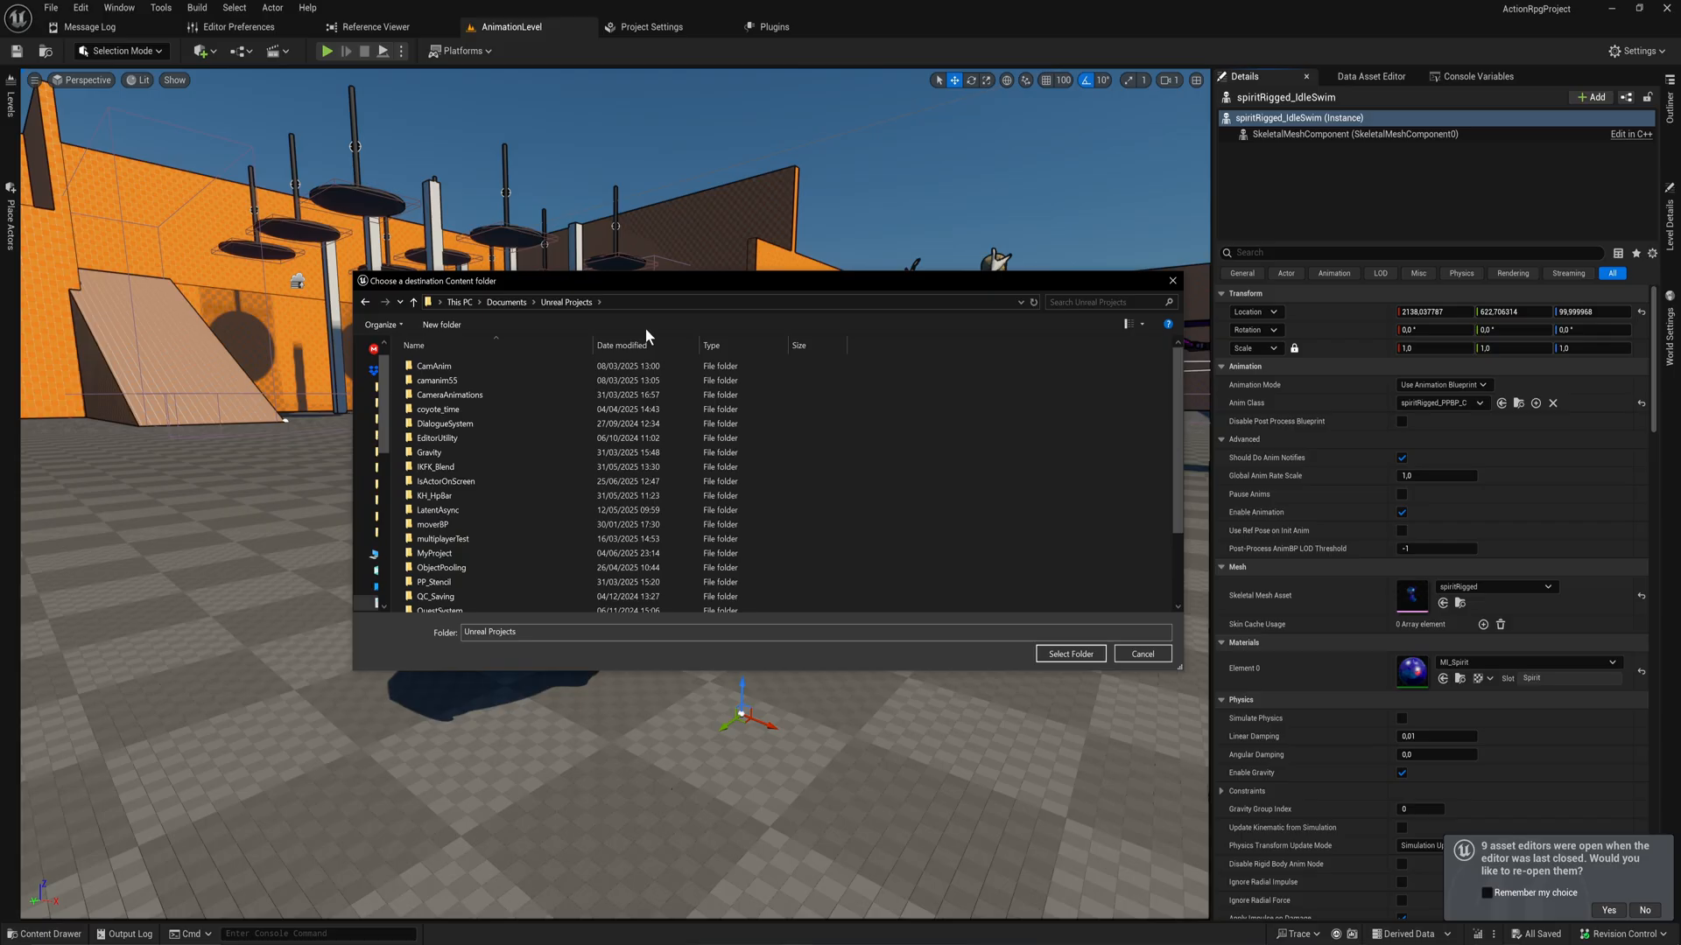
Choose Unreal Projects > IsActorOnScreen > Content as the migration destination folder.
{"action": "left_click", "coordinate": [446, 479]}
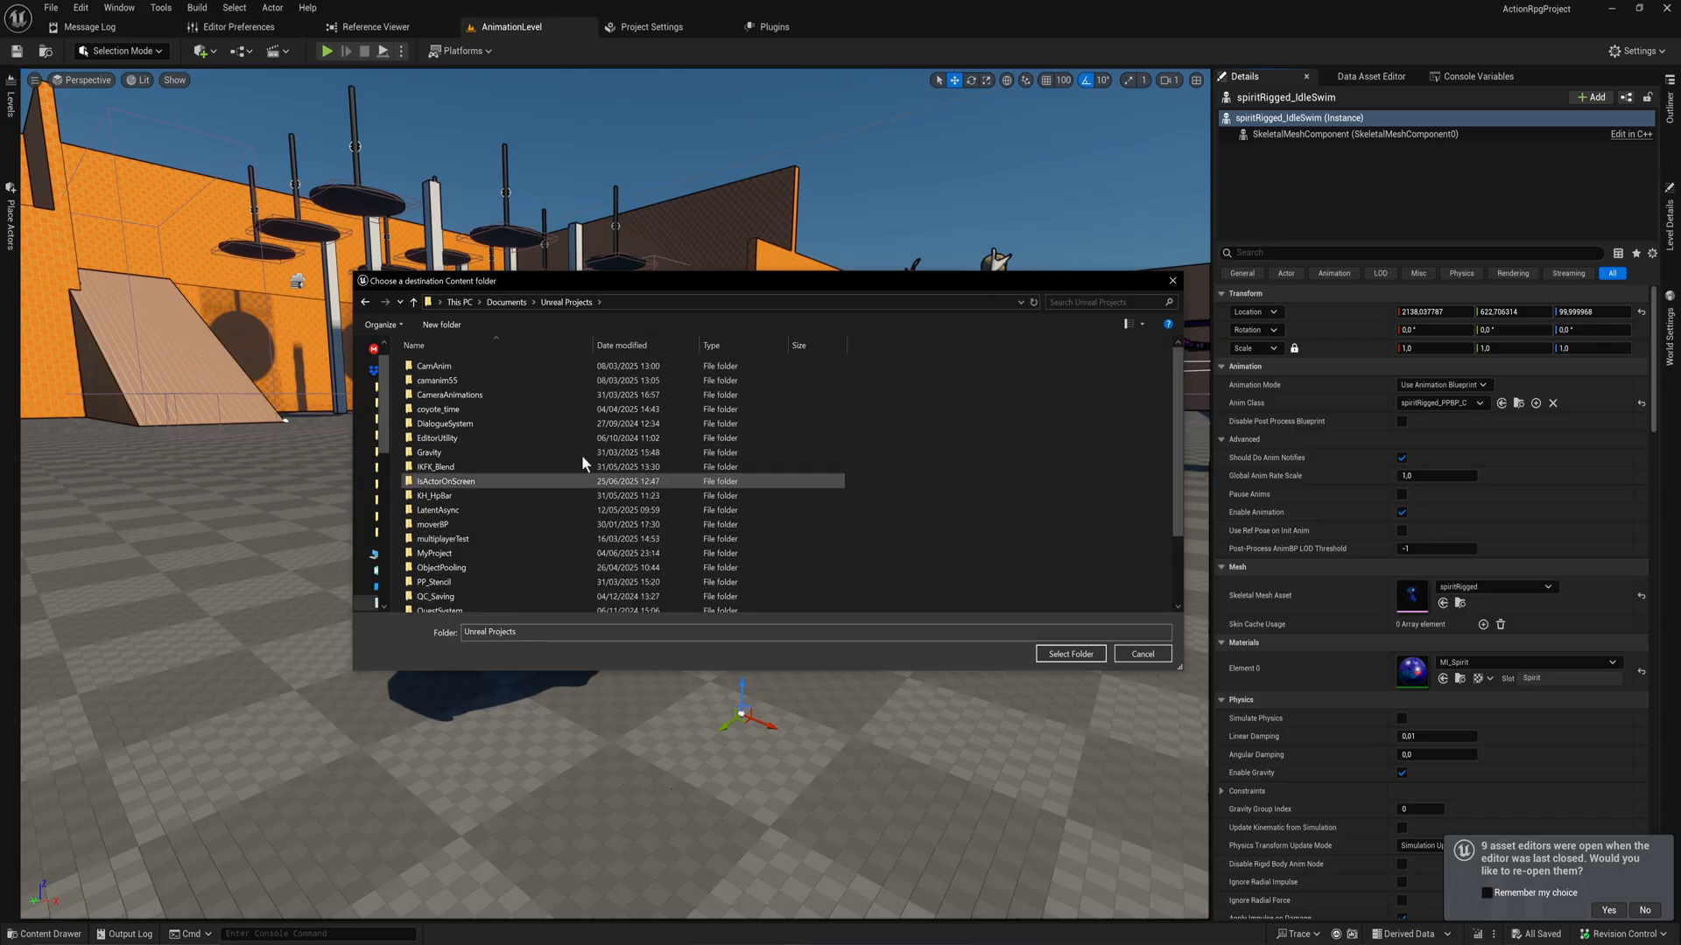
{"action": "left_click", "coordinate": [437, 407]}
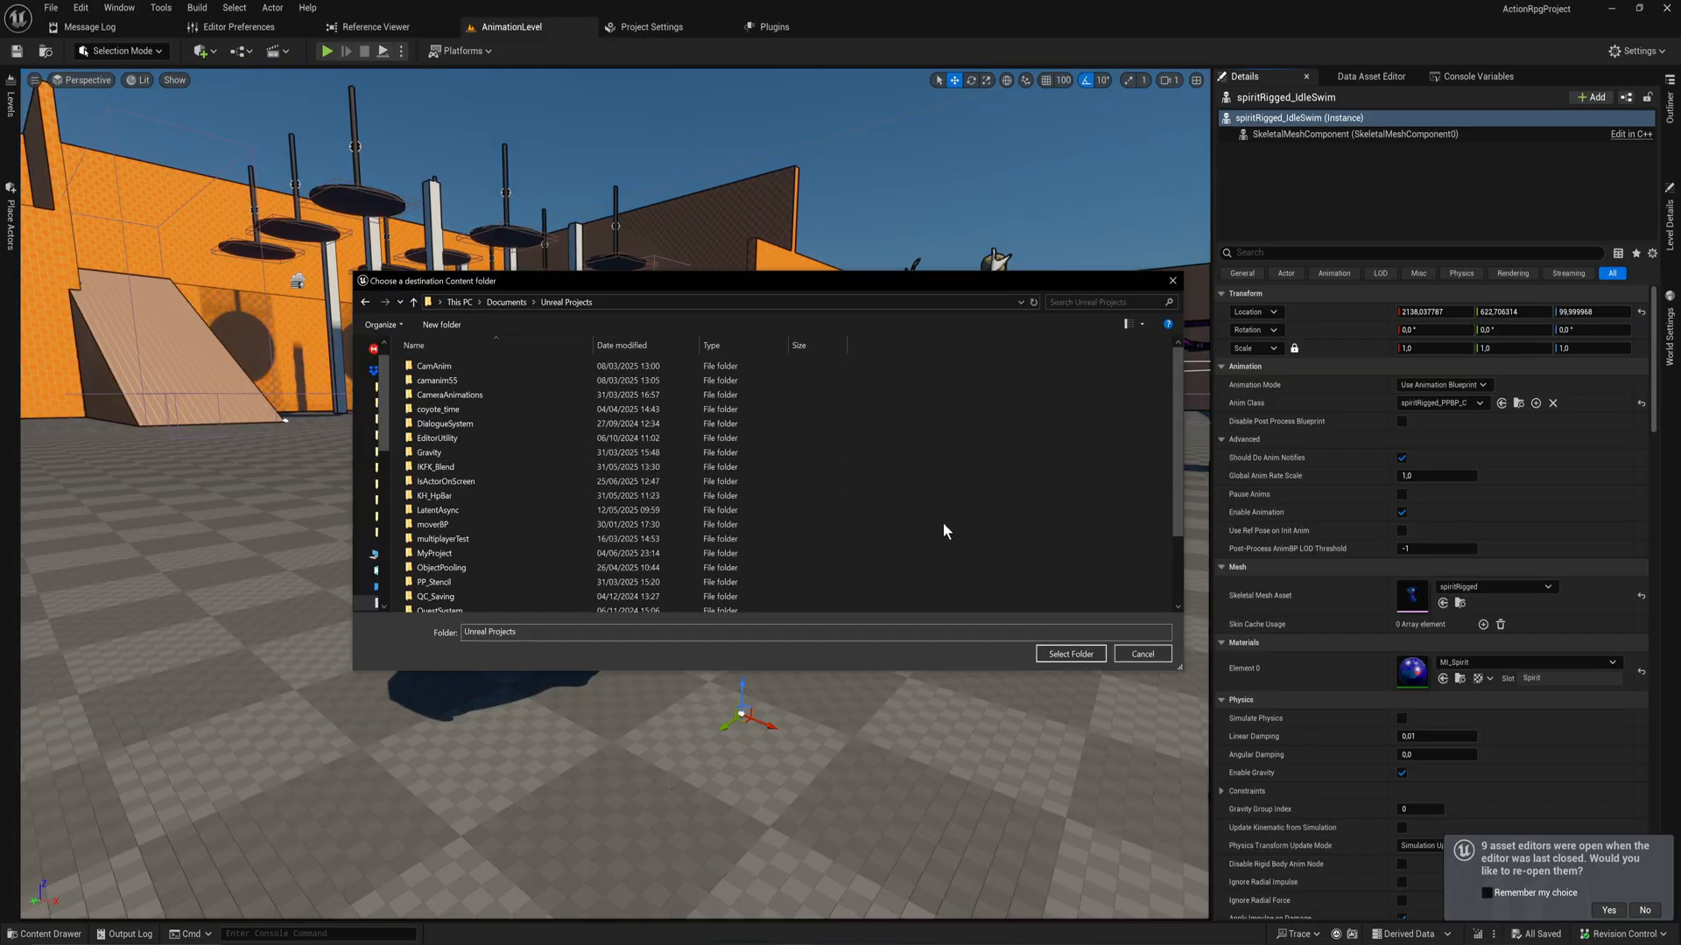
{"action": "left_click", "coordinate": [435, 490]}
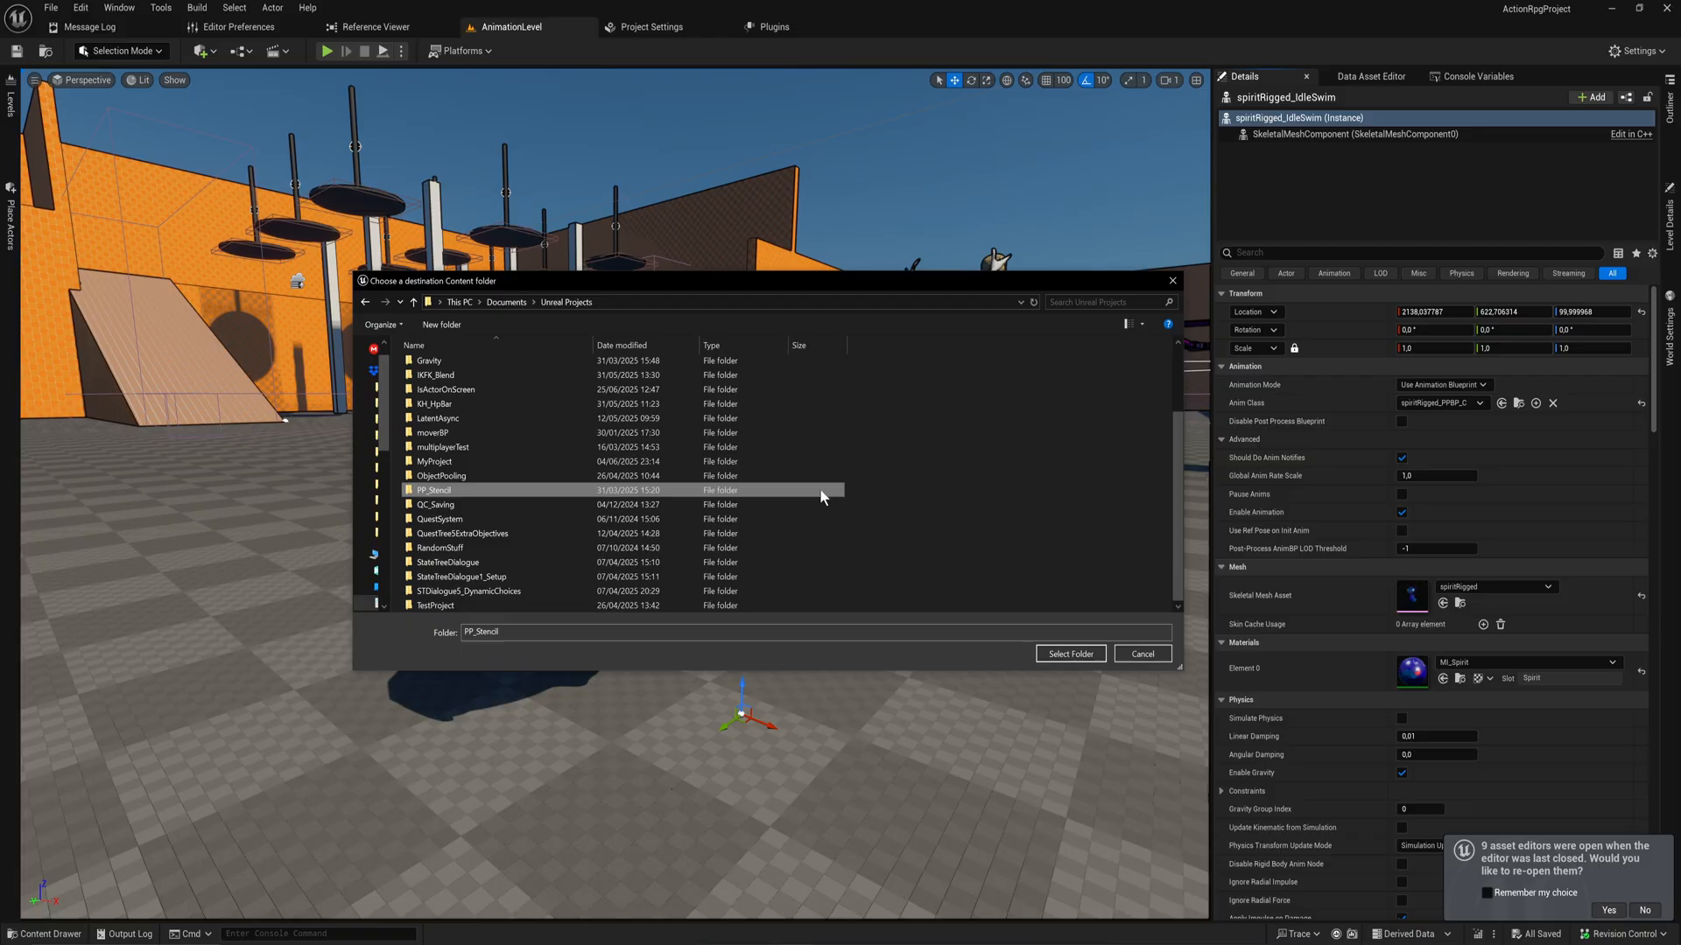
{"action": "left_click", "coordinate": [436, 375]}
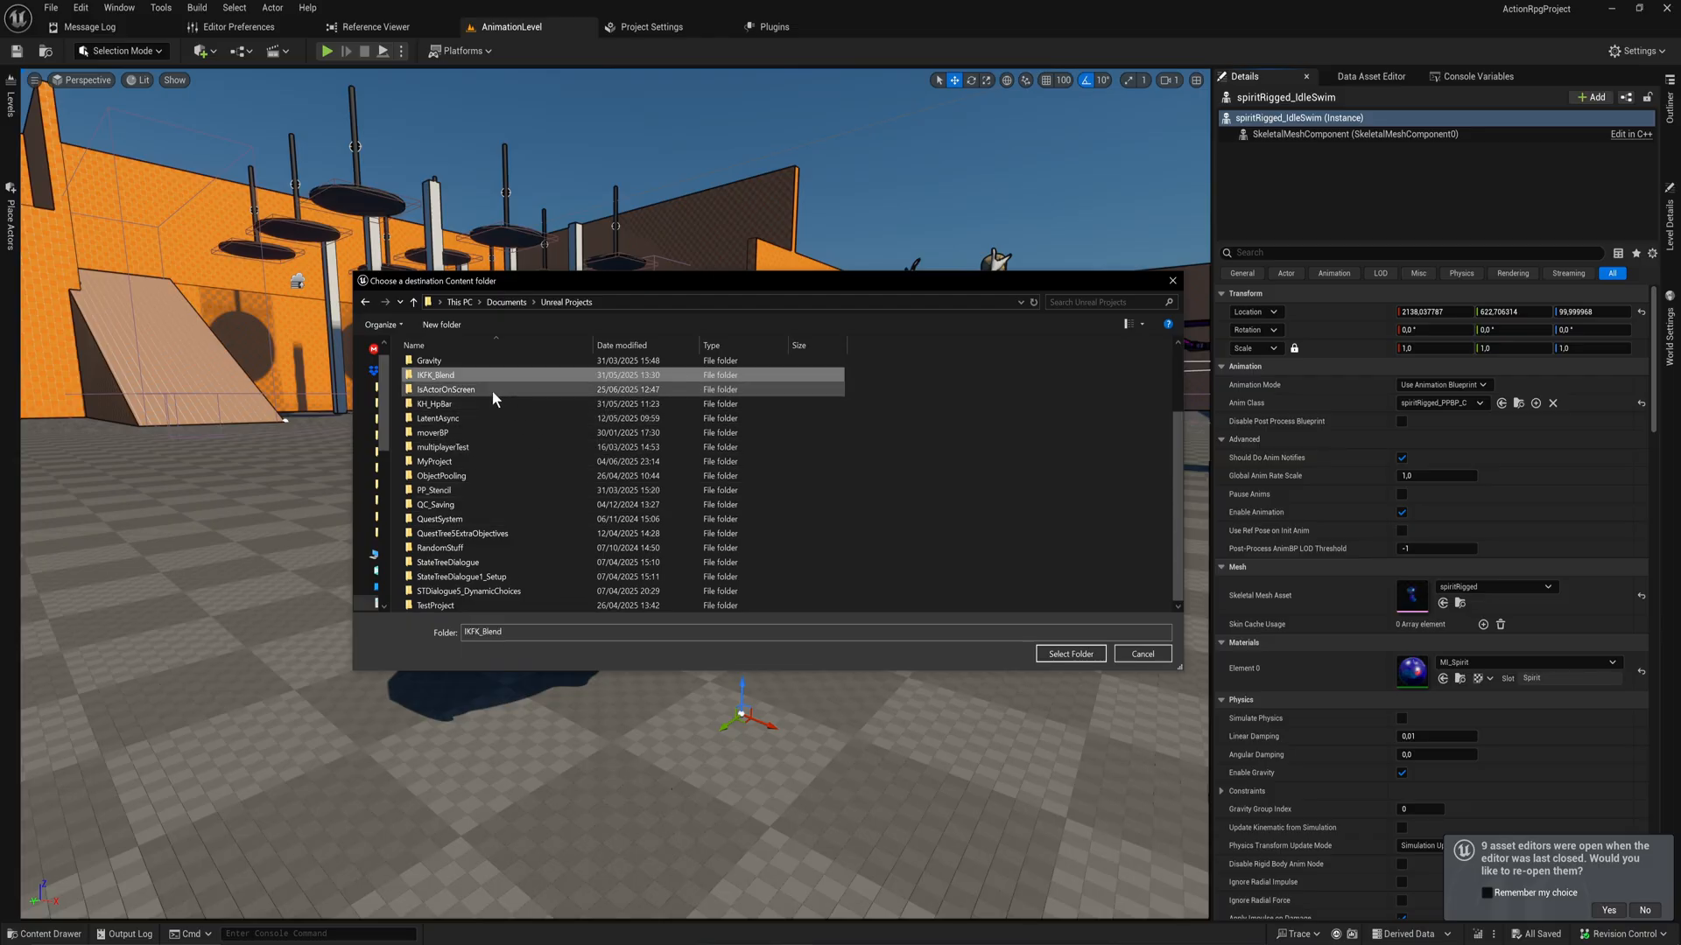
{"action": "double_click", "coordinate": [446, 389]}
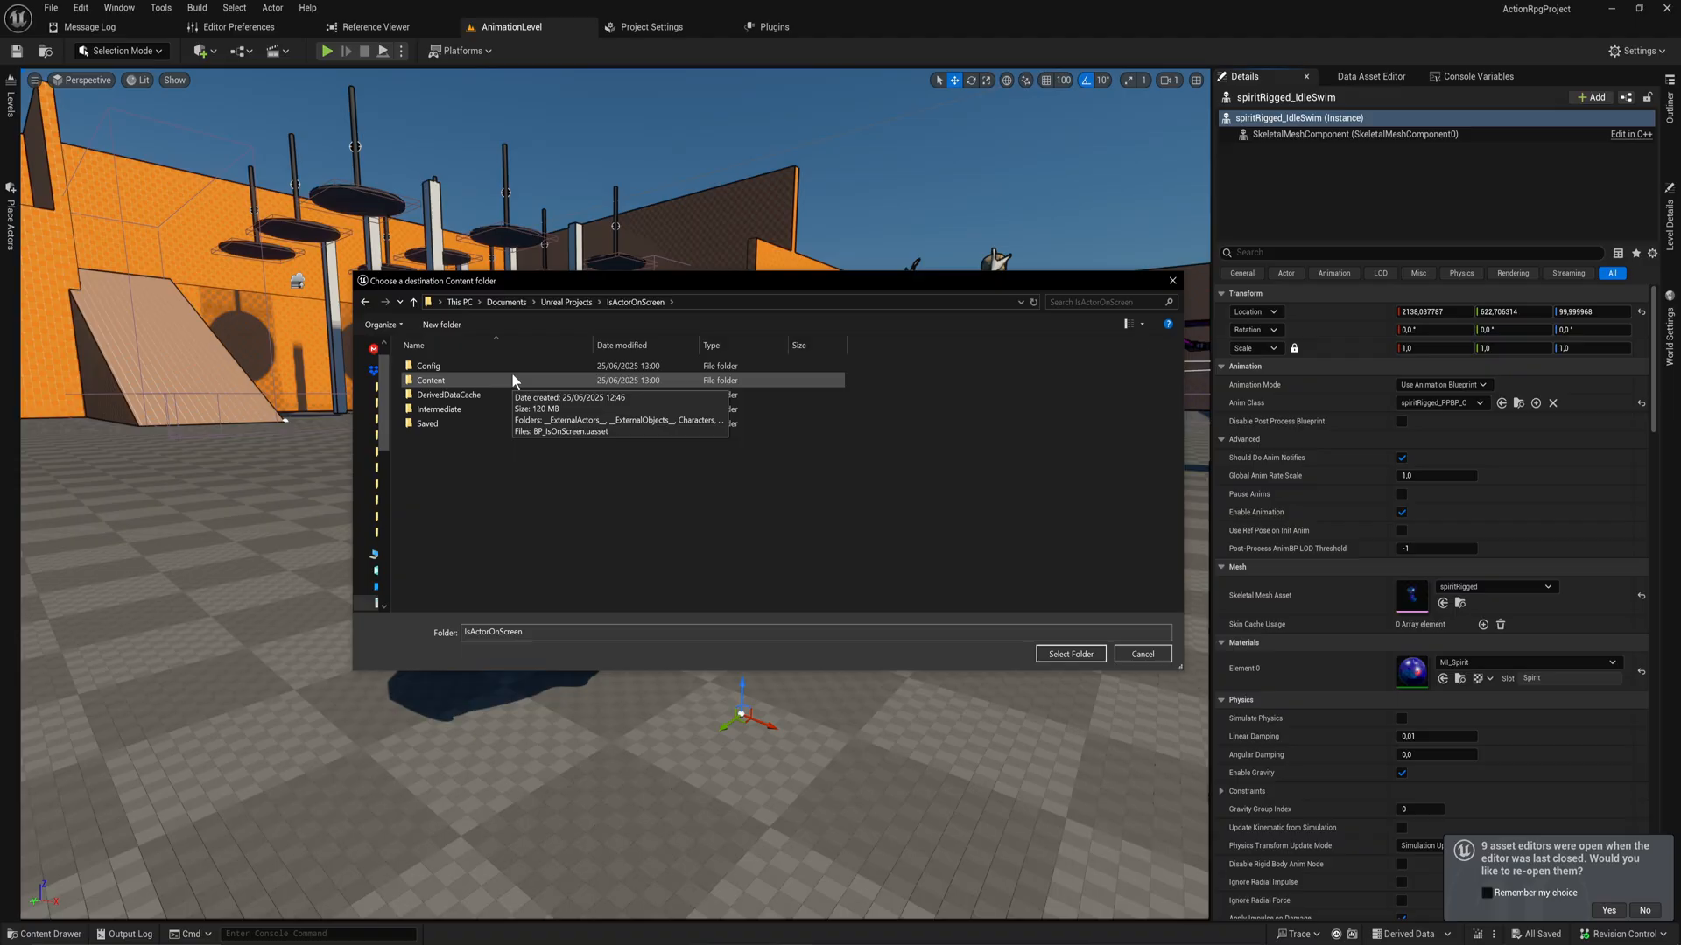
{"action": "double_click", "coordinate": [430, 380]}
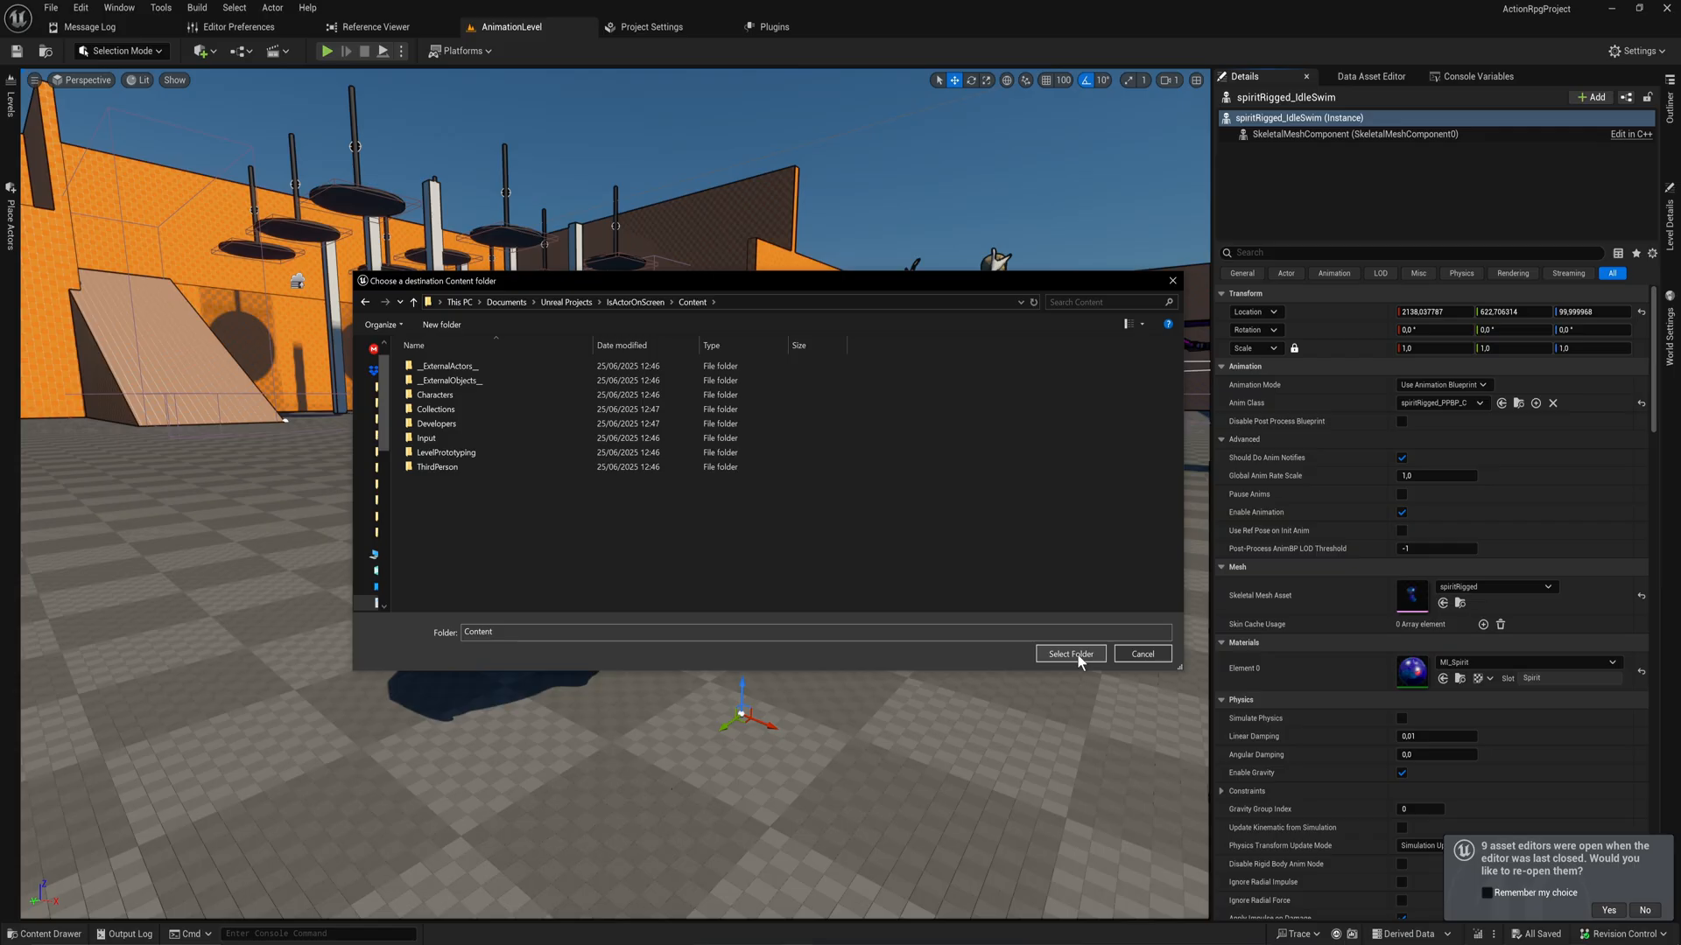
{"action": "left_click", "coordinate": [1068, 653]}
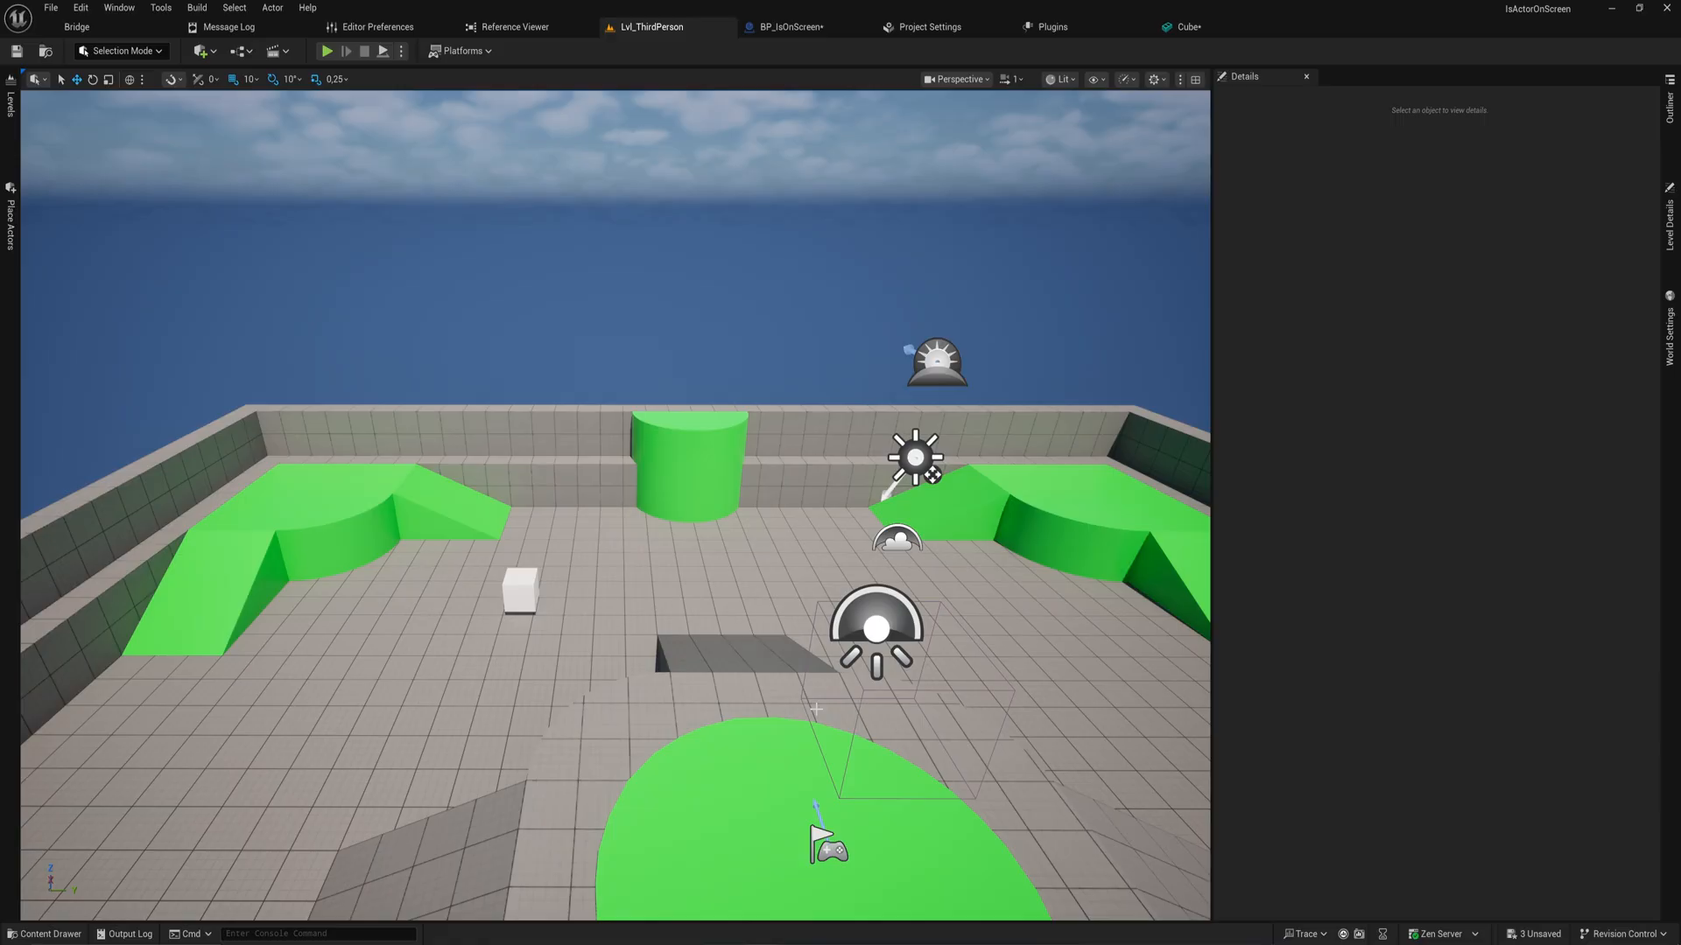
Browse to the migrated Spirit folder in IsActorOnScreen and pick the spirit asset for the level.
{"action": "left_click", "coordinate": [44, 933]}
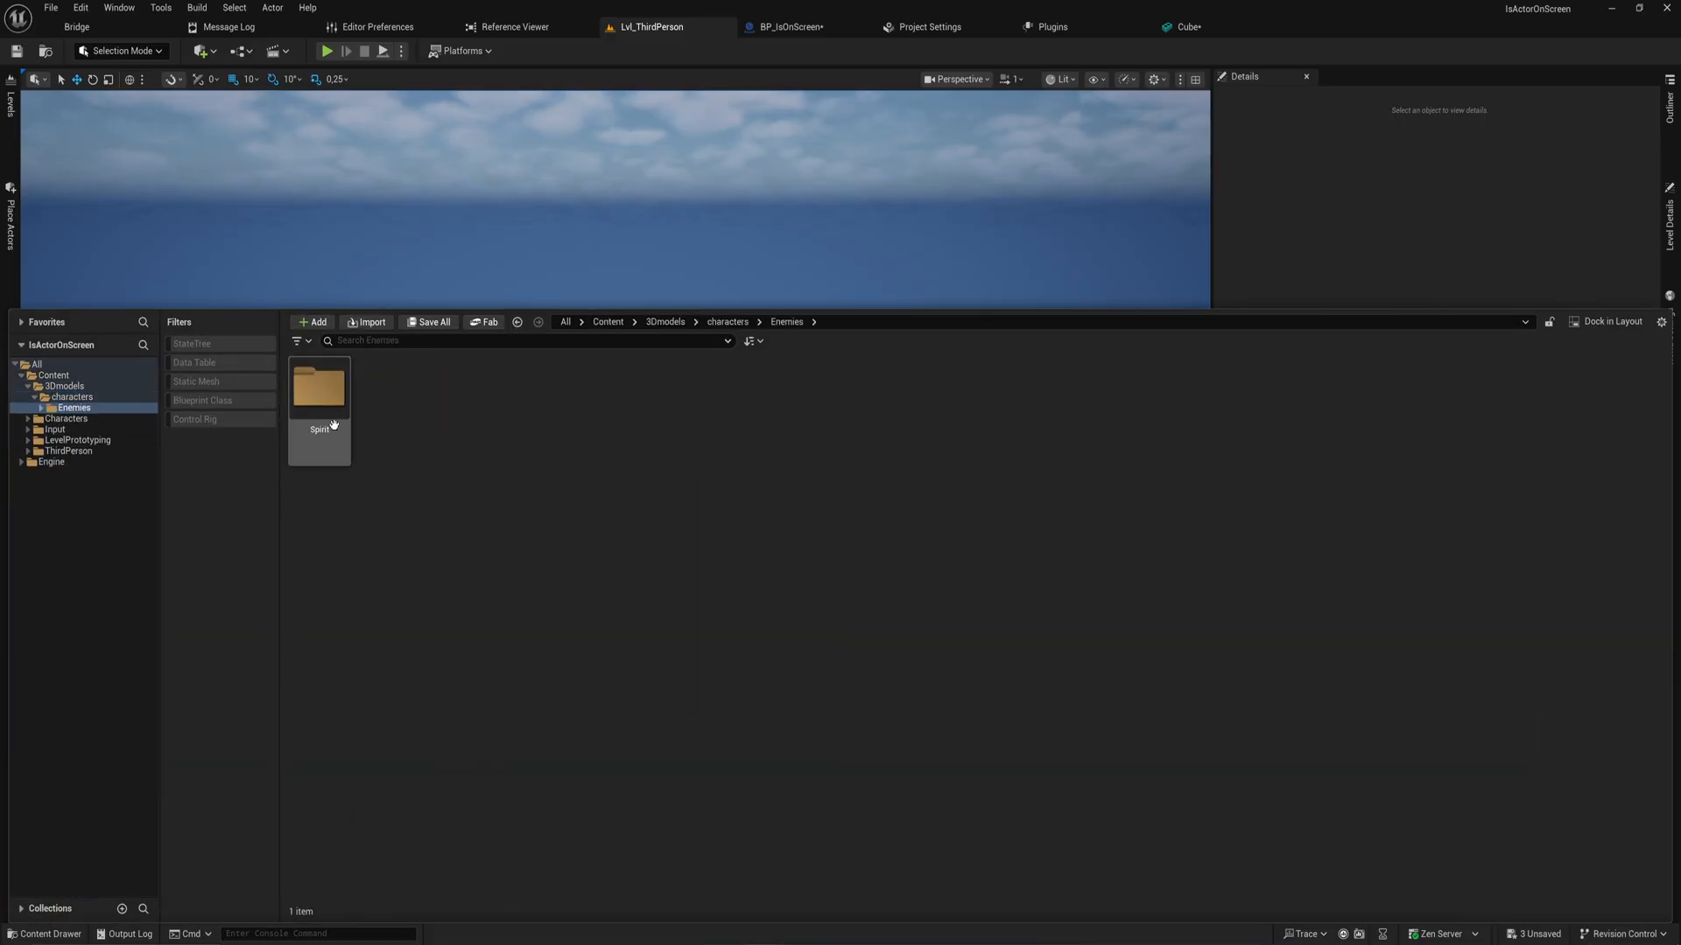
{"action": "double_click", "coordinate": [318, 390]}
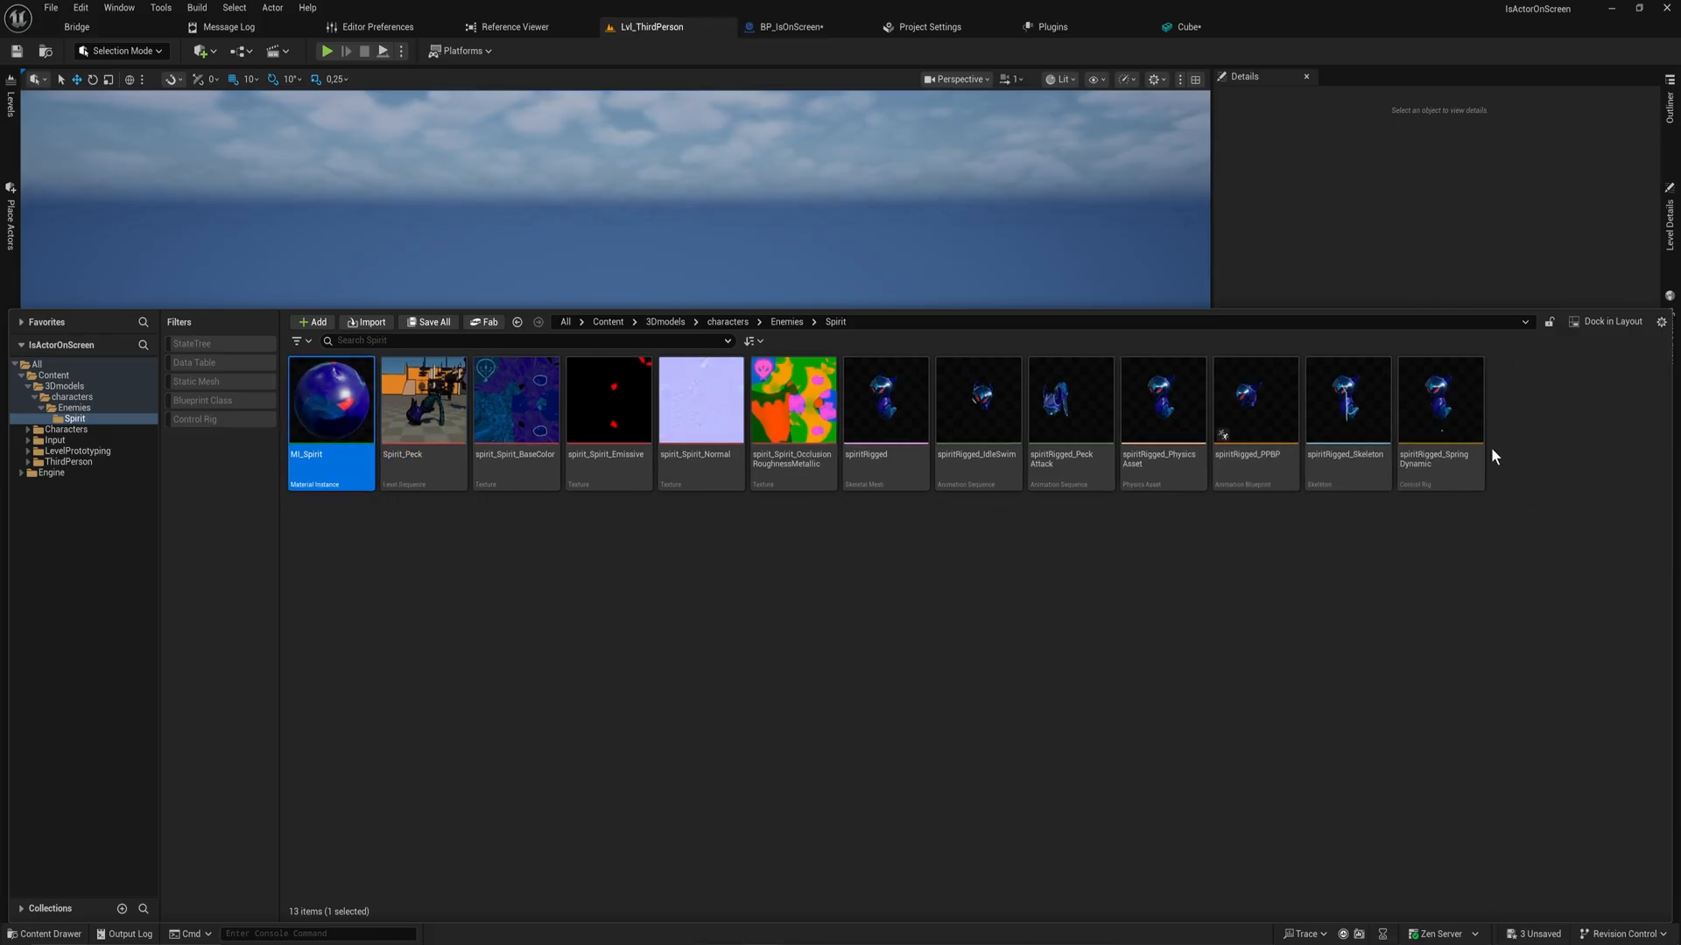
{"action": "left_click", "coordinate": [1439, 401]}
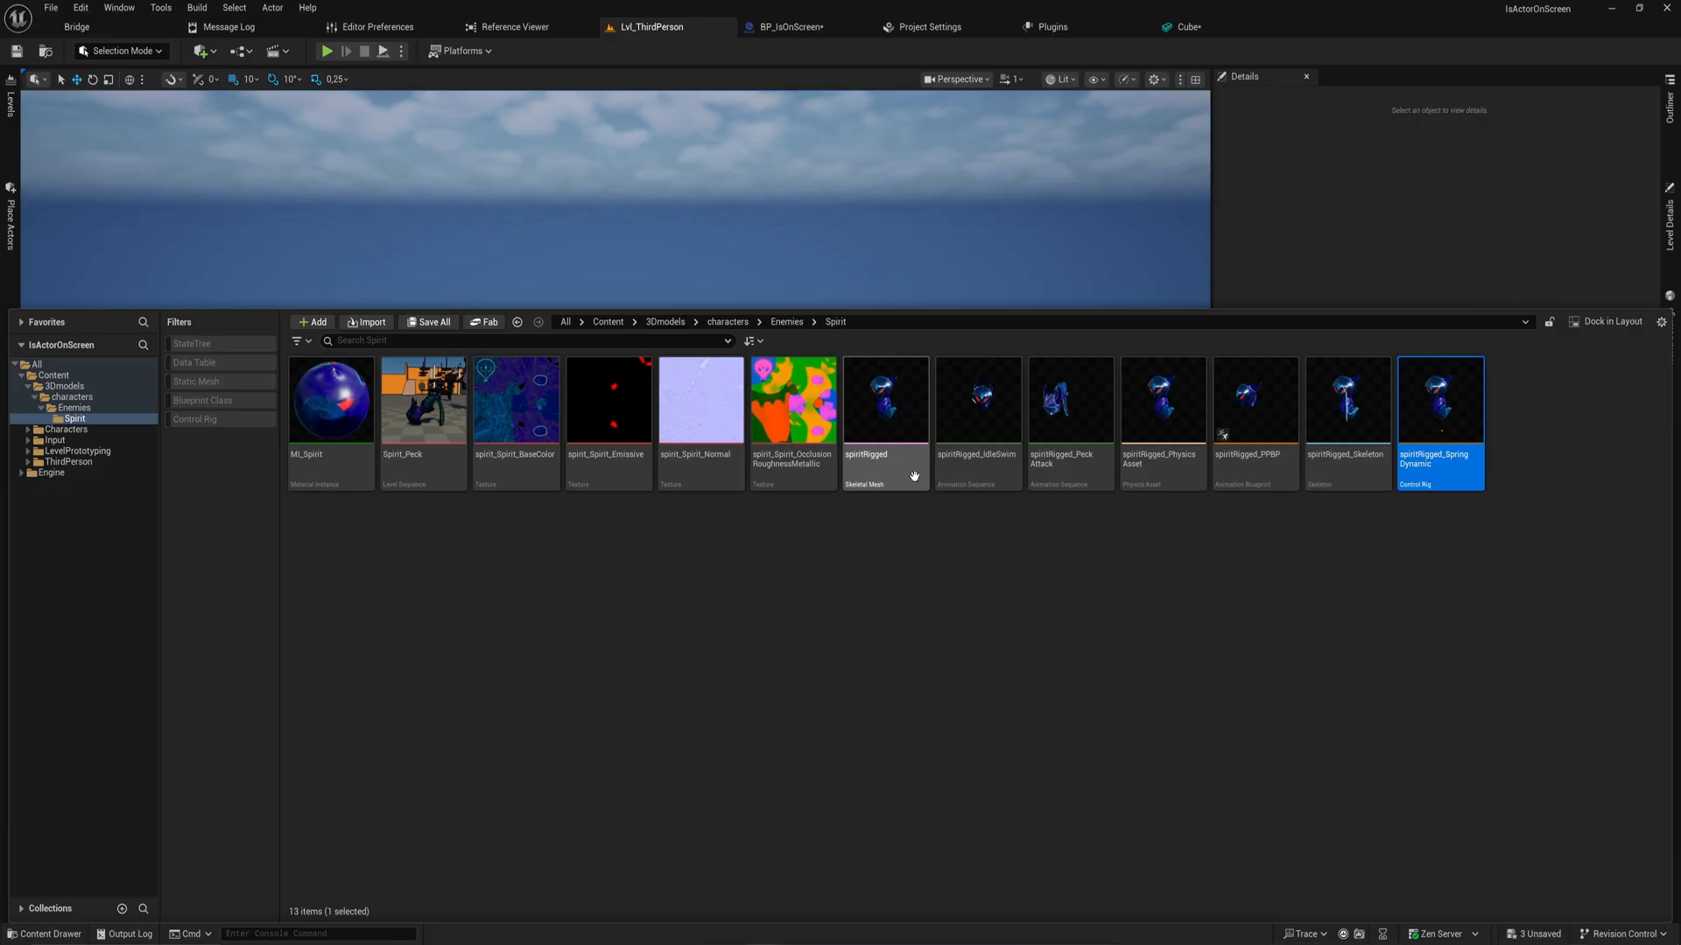
{"action": "mouse_move", "coordinate": [976, 402]}
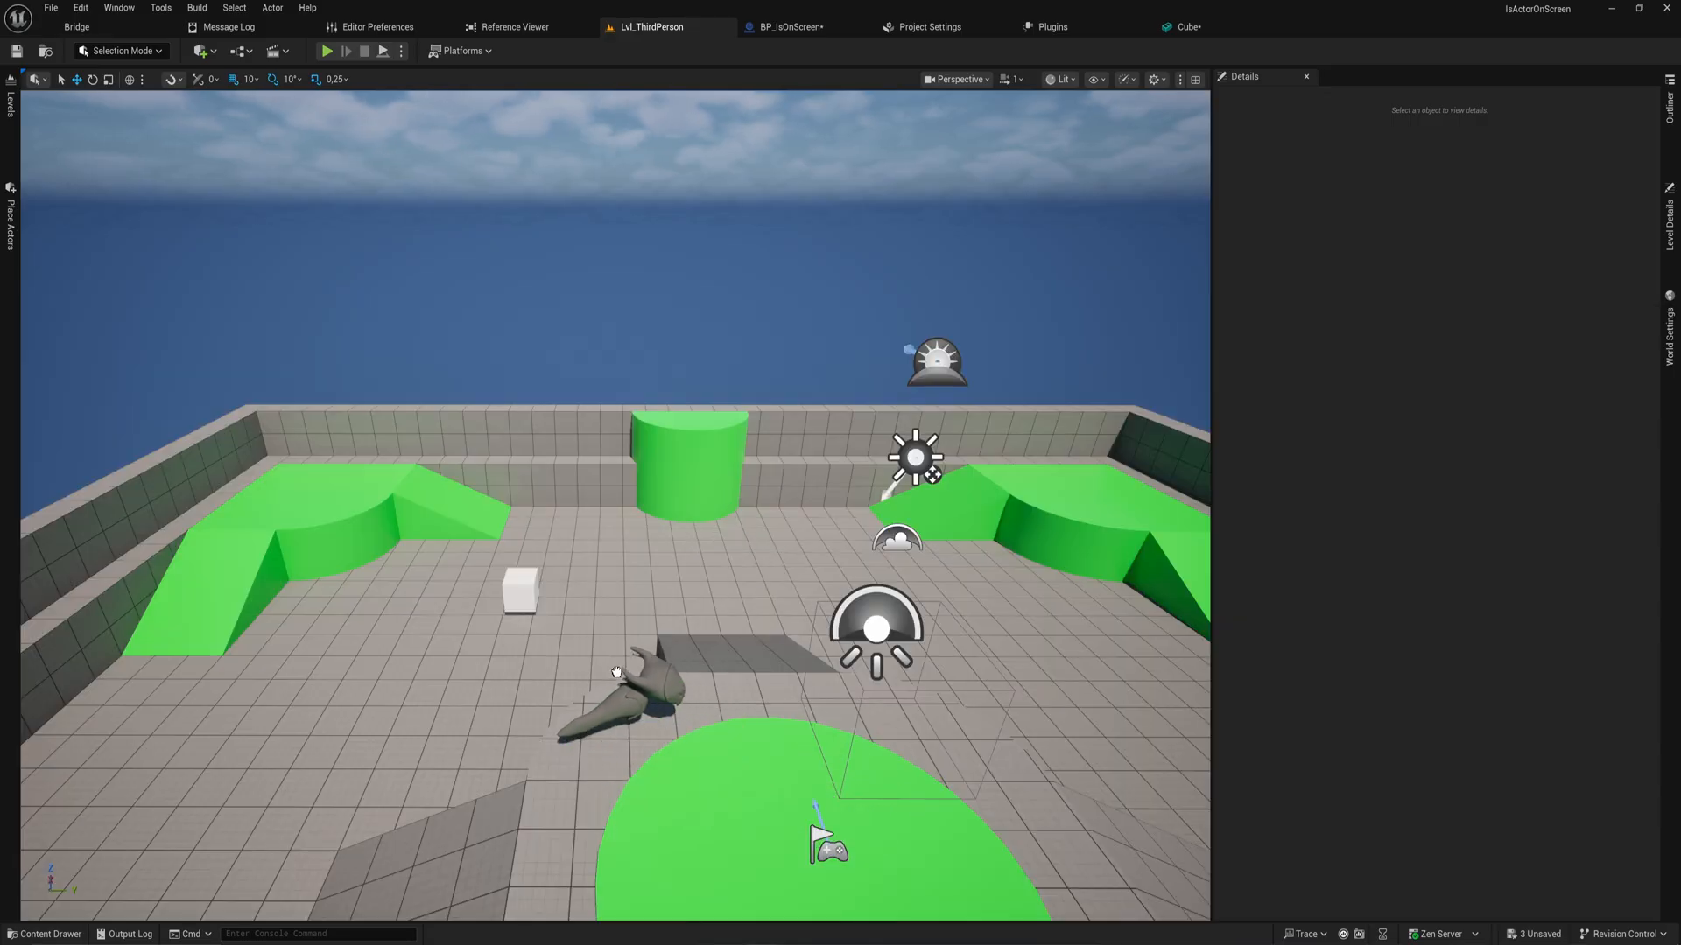
Inspect the spiritRigged mesh and MI_Spirit material, then return to Lvl_ThirdPerson.
{"action": "left_click", "coordinate": [632, 675]}
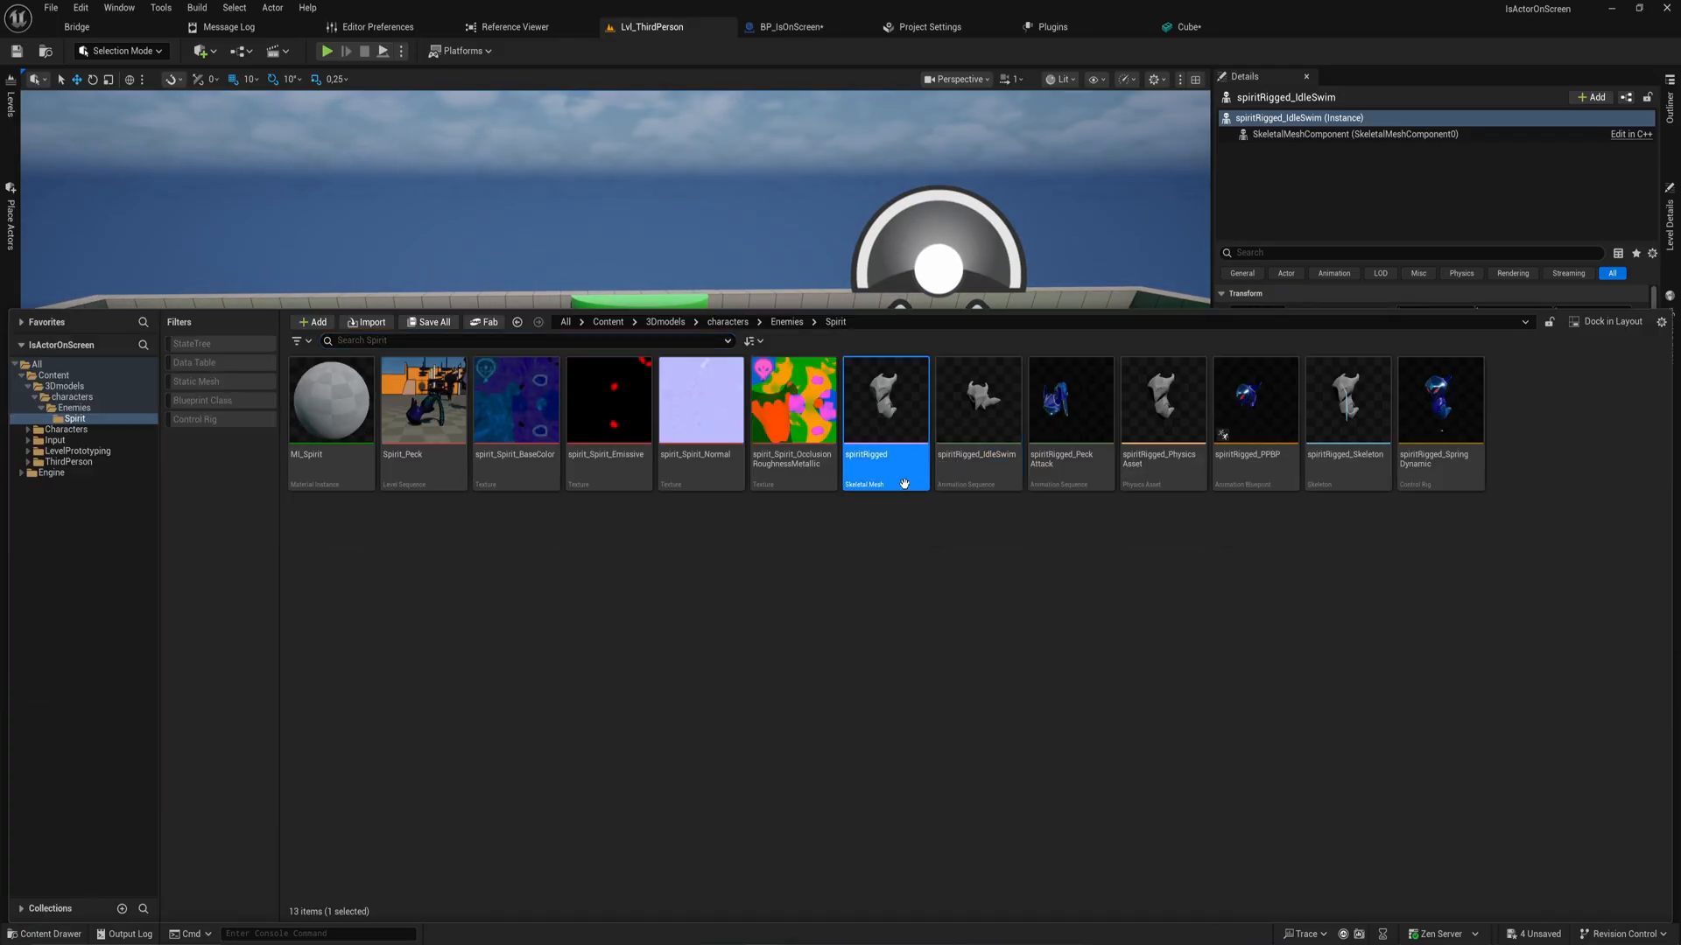
{"action": "double_click", "coordinate": [884, 399]}
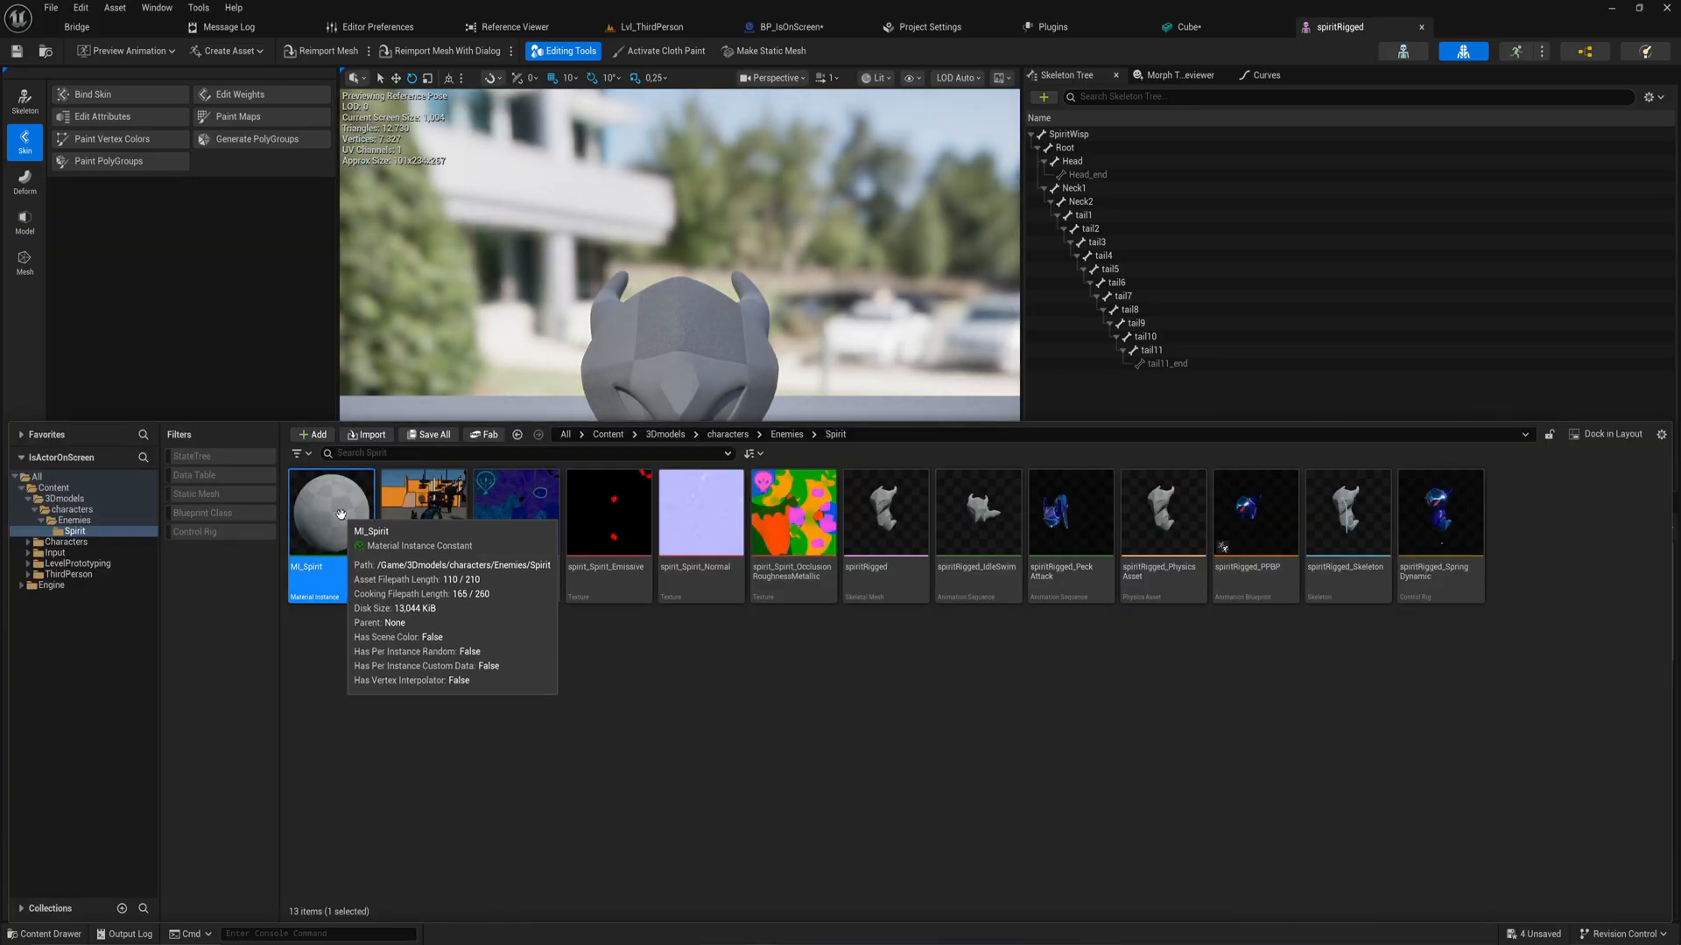
{"action": "double_click", "coordinate": [331, 513]}
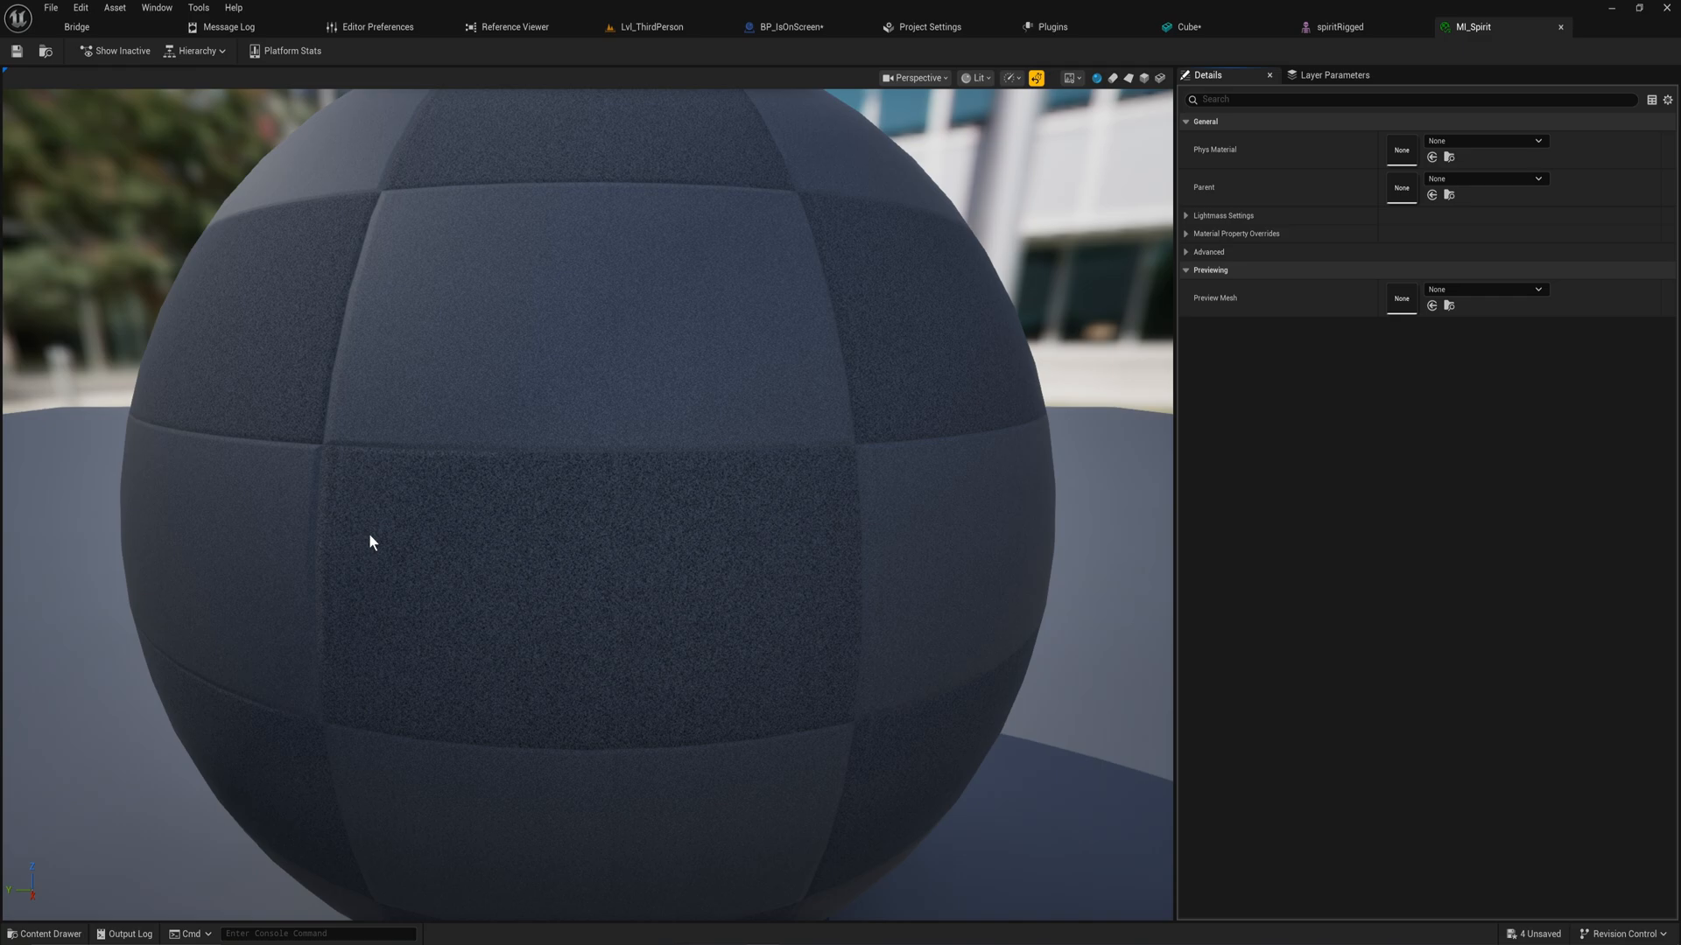
{"action": "mouse_move", "coordinate": [1068, 163]}
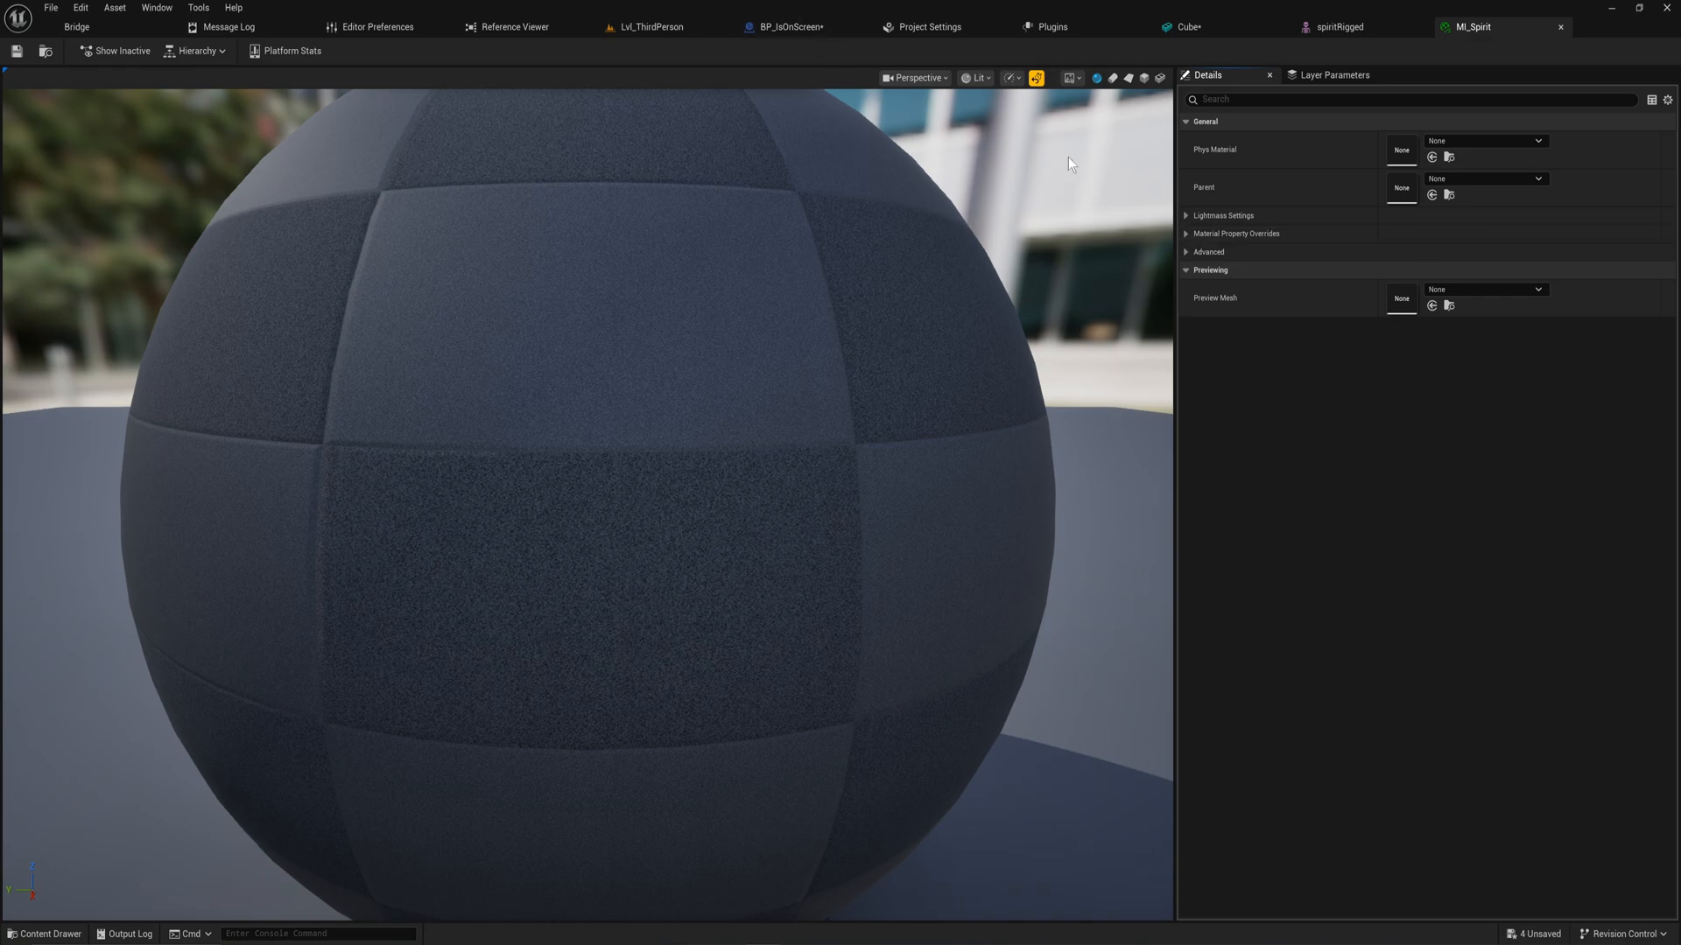
{"action": "left_click", "coordinate": [653, 26]}
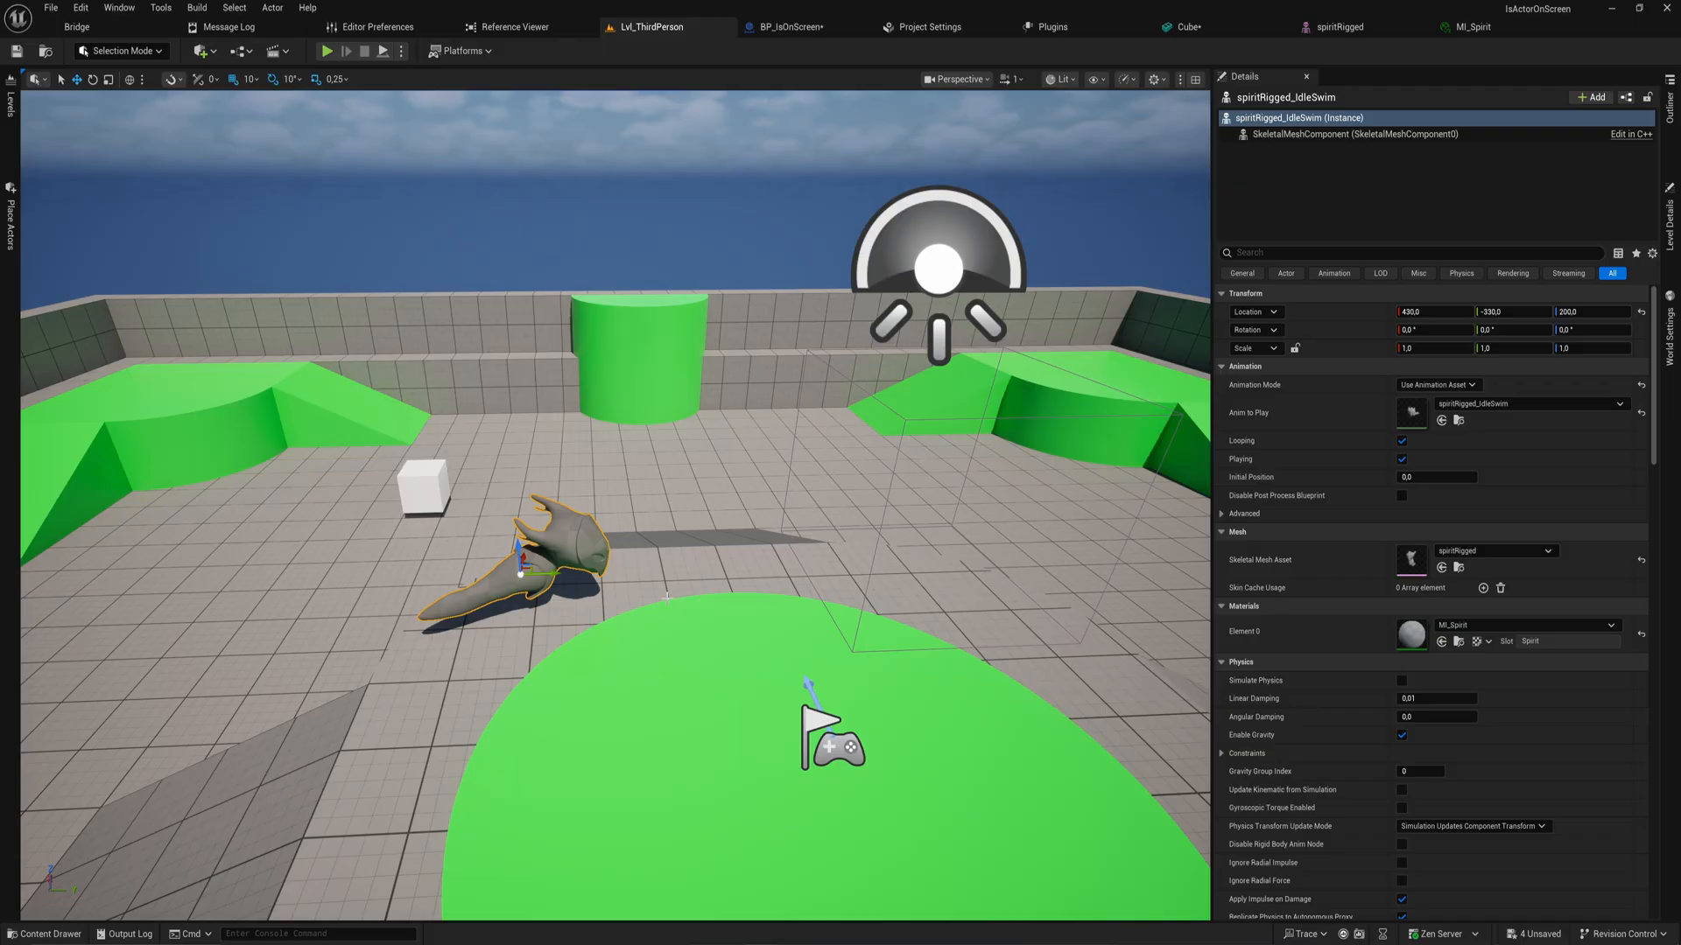
Play the level, stop, and play again to watch the spirit creatures animate.
{"action": "left_click", "coordinate": [328, 51]}
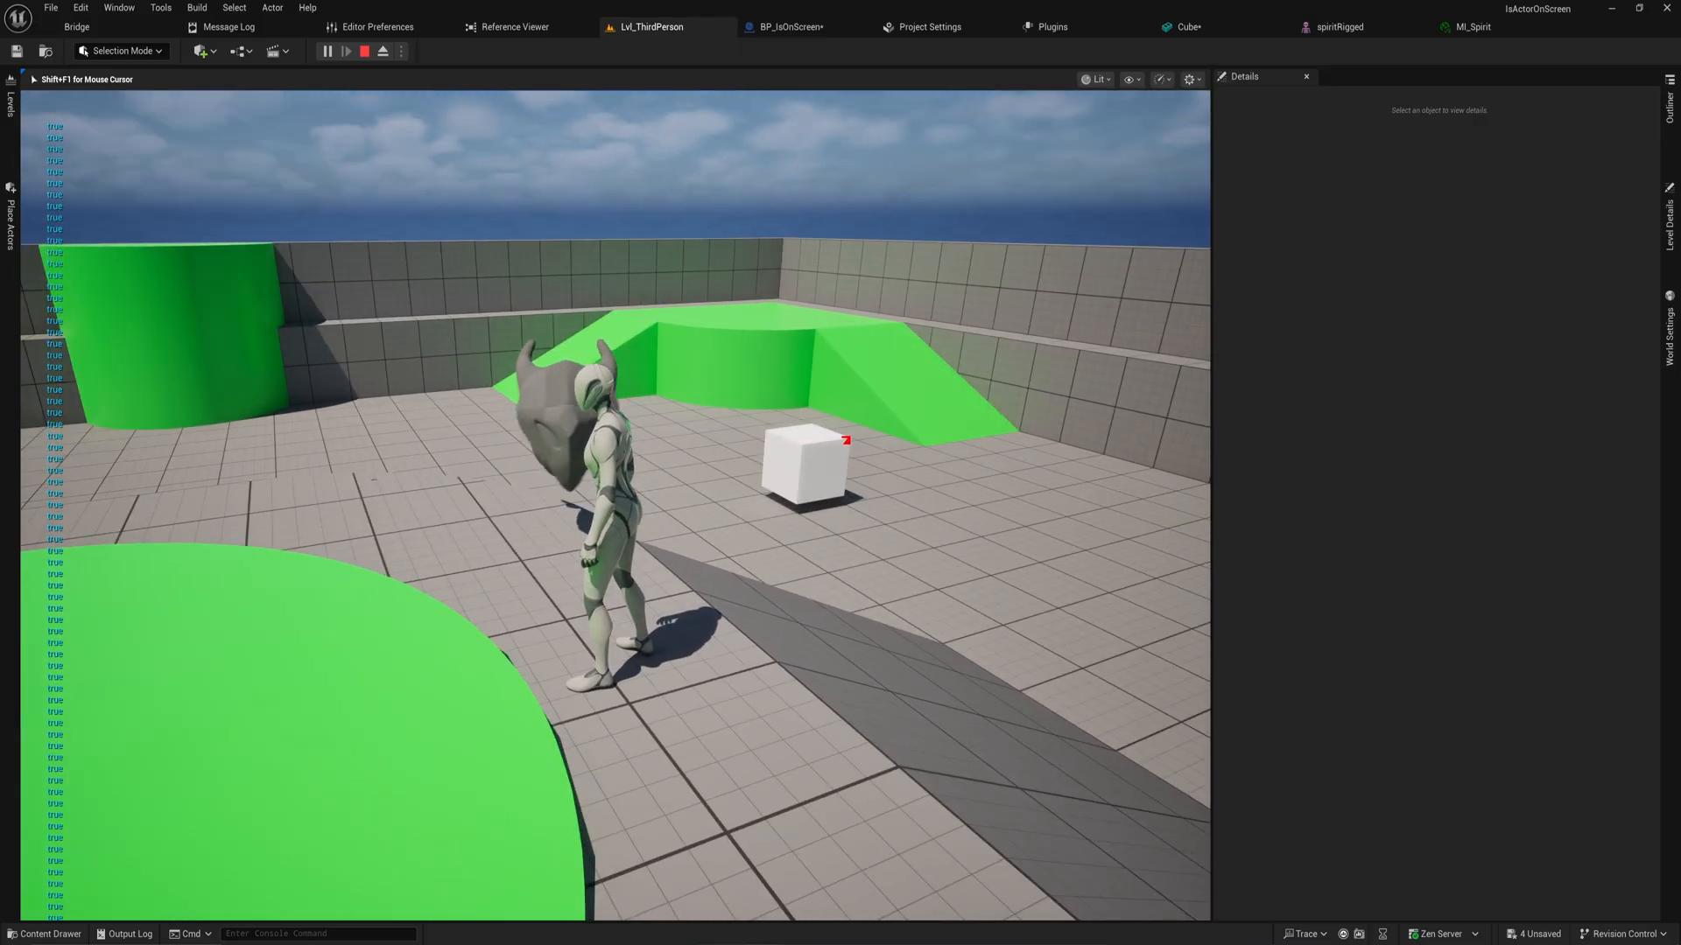
{"action": "left_click", "coordinate": [366, 50]}
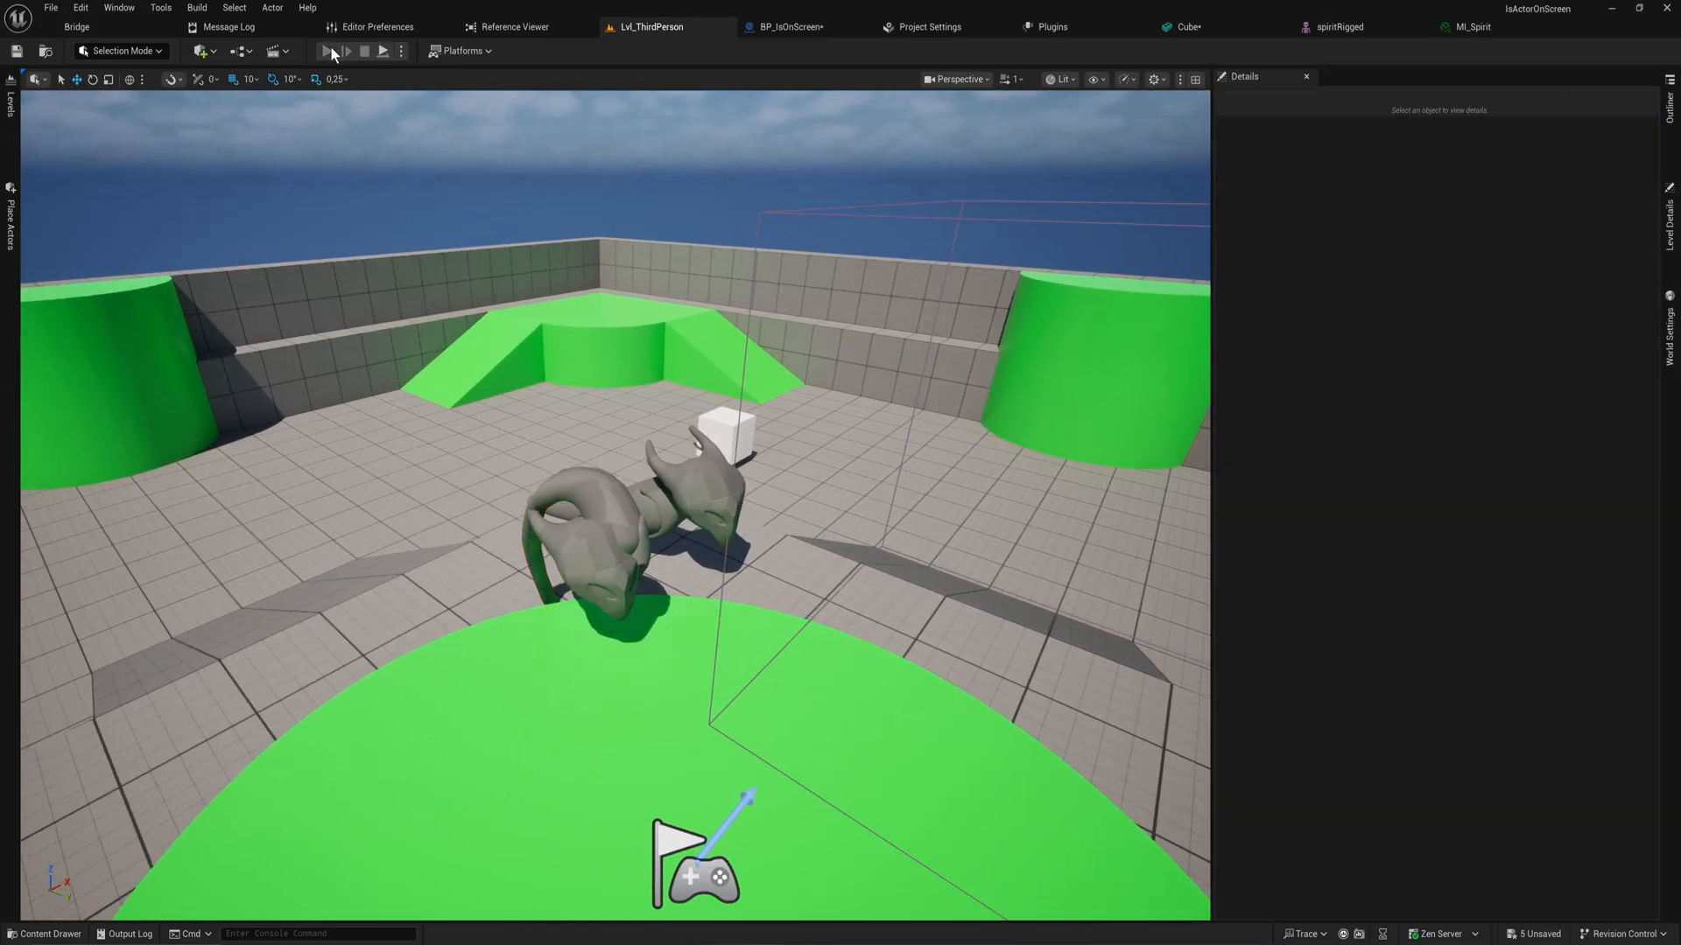
{"action": "left_click", "coordinate": [327, 51]}
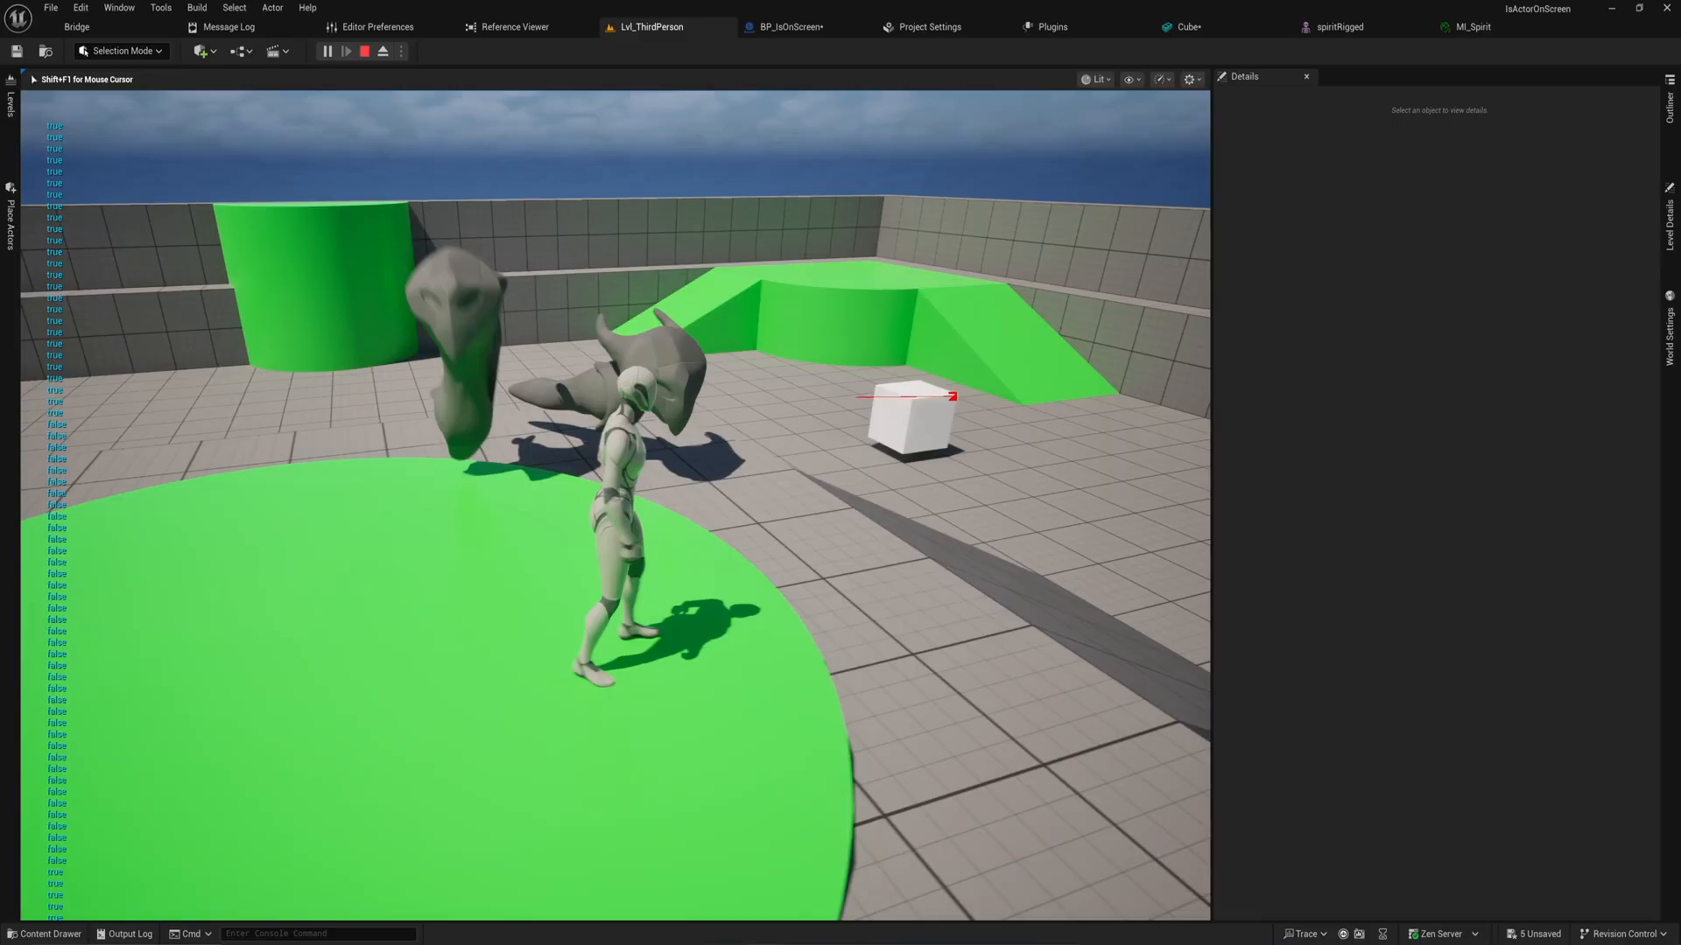